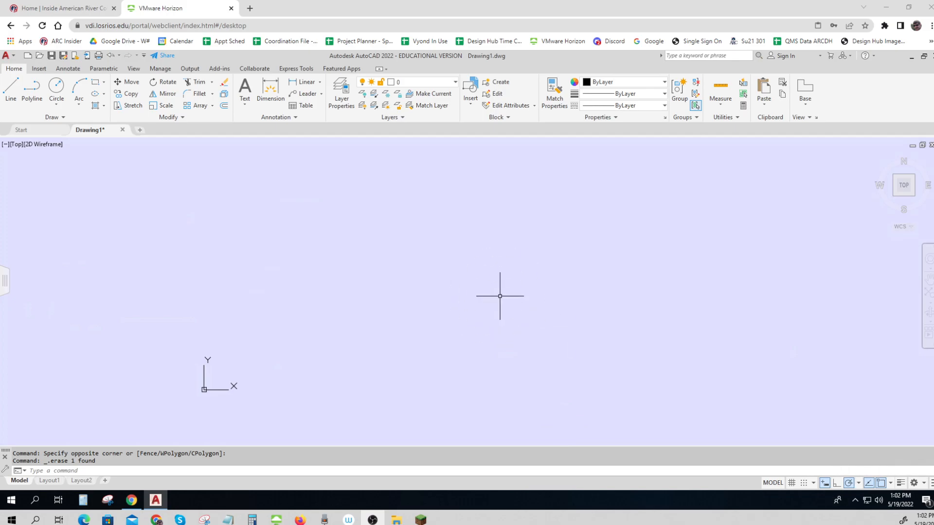
mouse_move(665, 380)
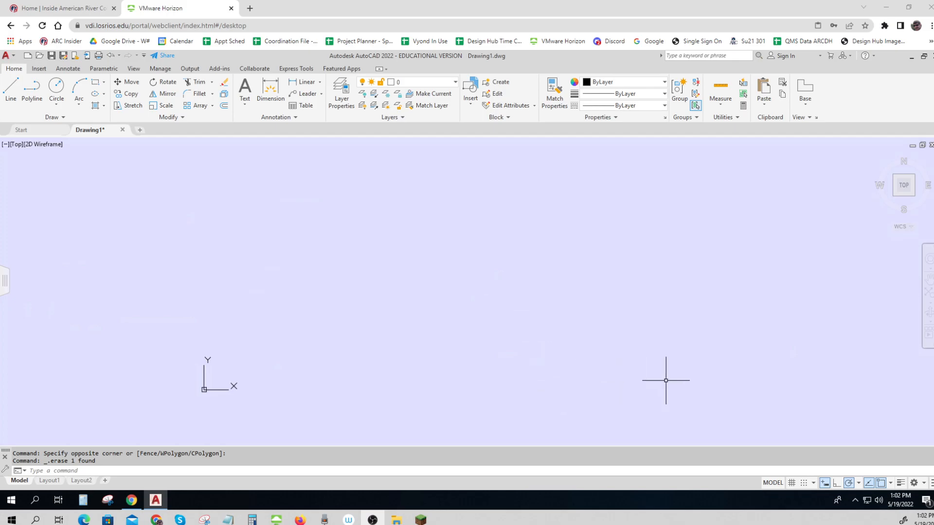
mouse_move(825, 483)
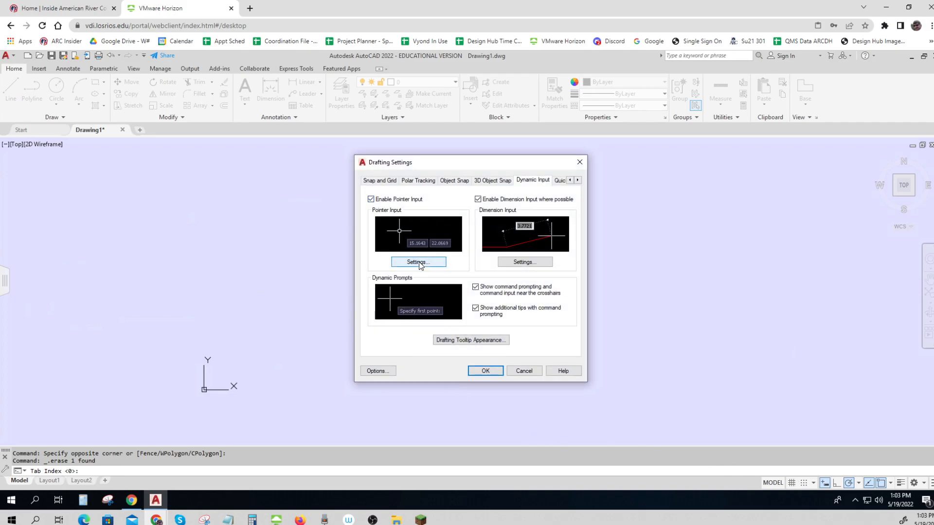
Step: Switch pointer input's default format to Cartesian and close Drafting Settings
left_click(418, 262)
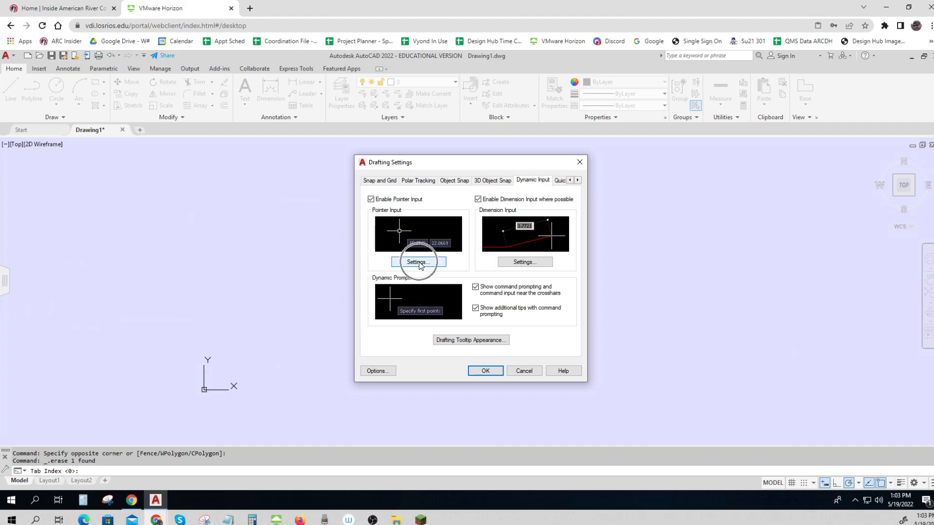
left_click(417, 262)
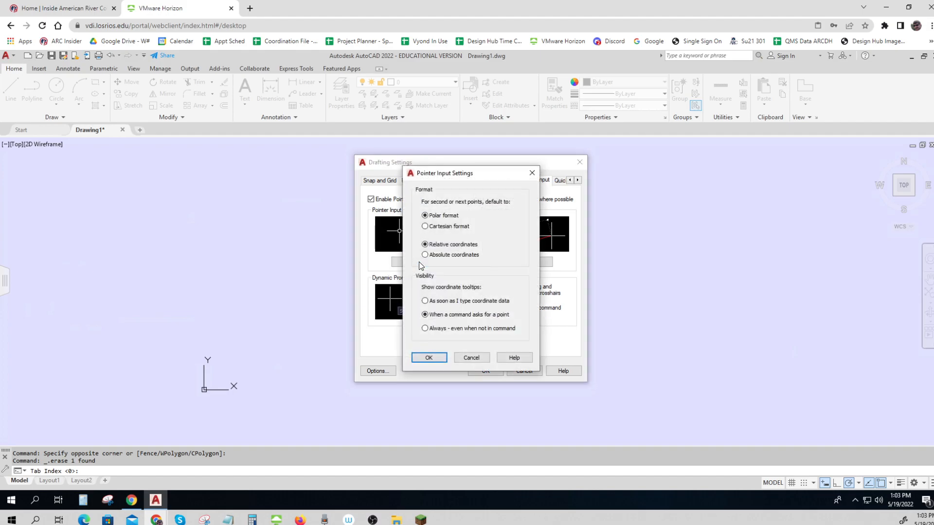
mouse_move(424, 226)
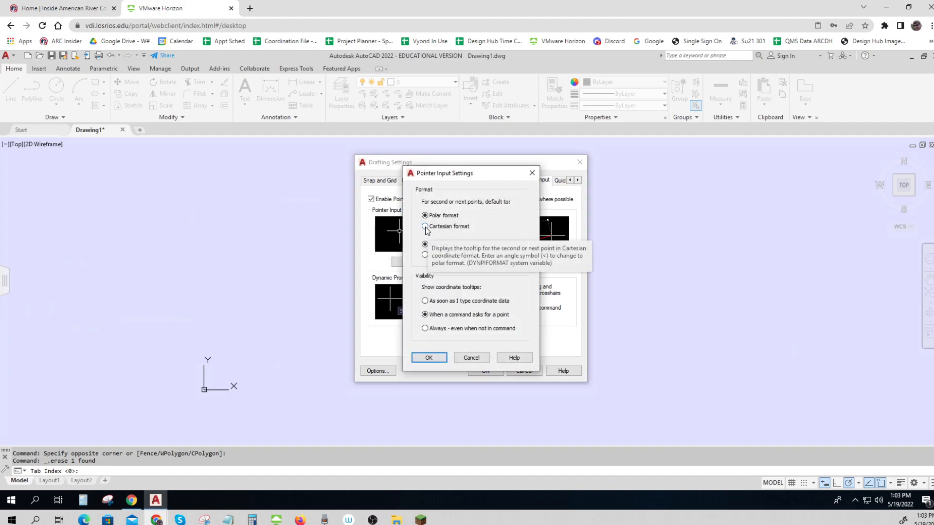
mouse_move(425, 244)
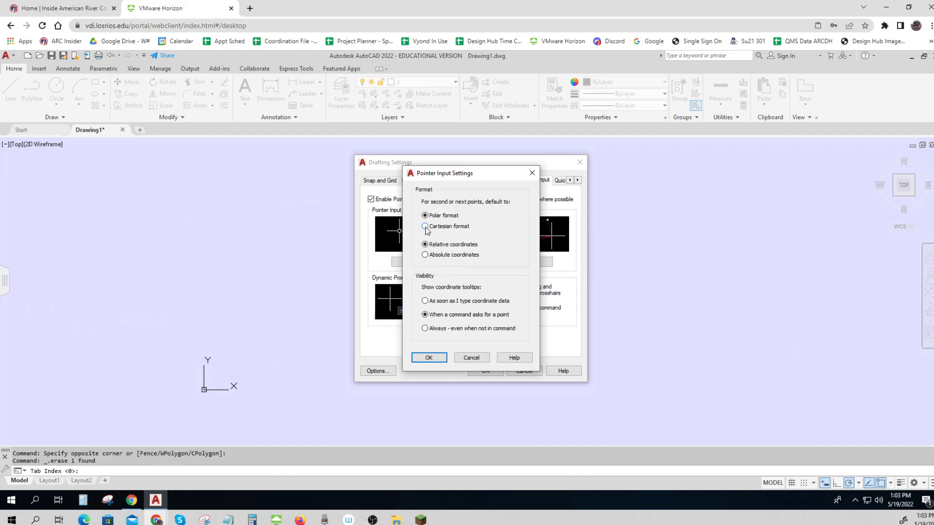
left_click(424, 227)
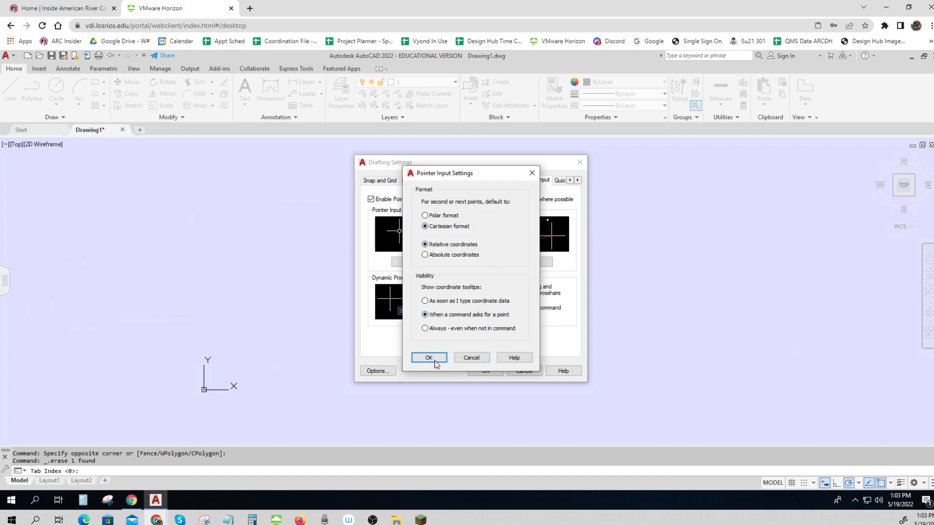
left_click(427, 357)
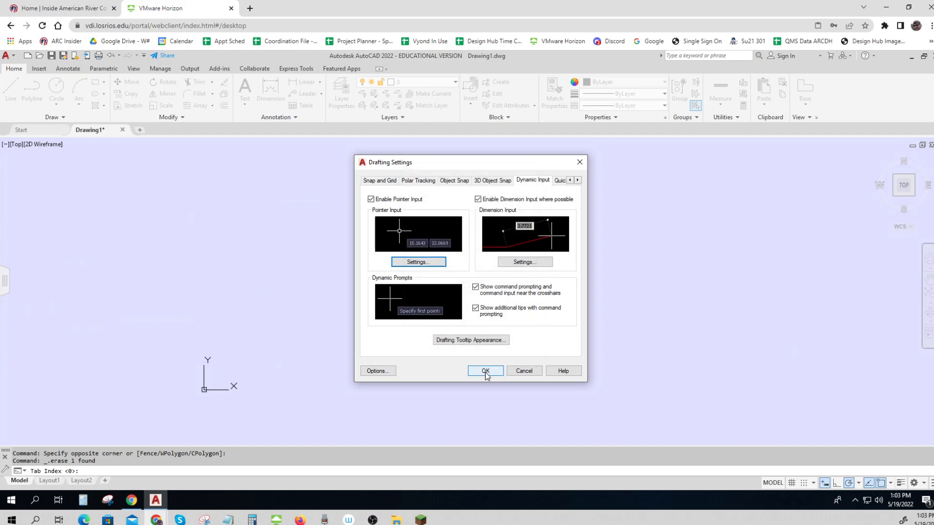
left_click(484, 370)
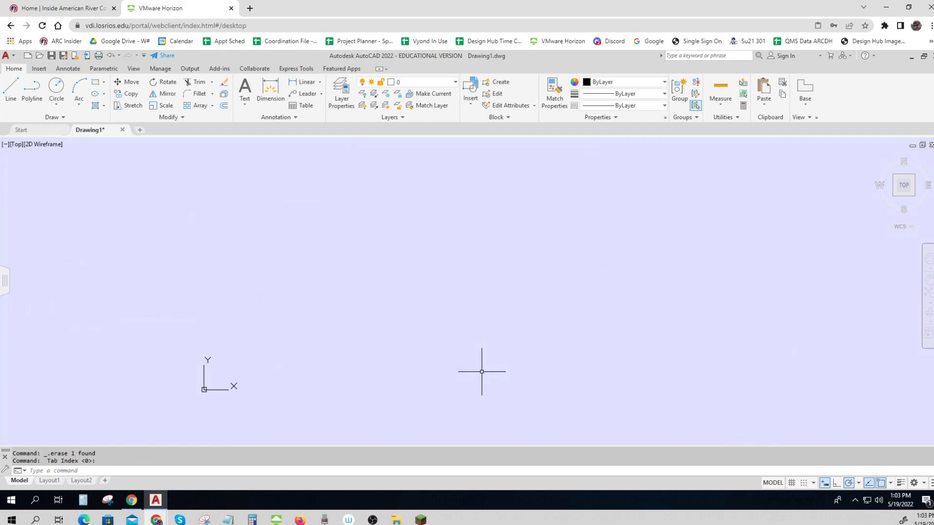
mouse_move(223, 284)
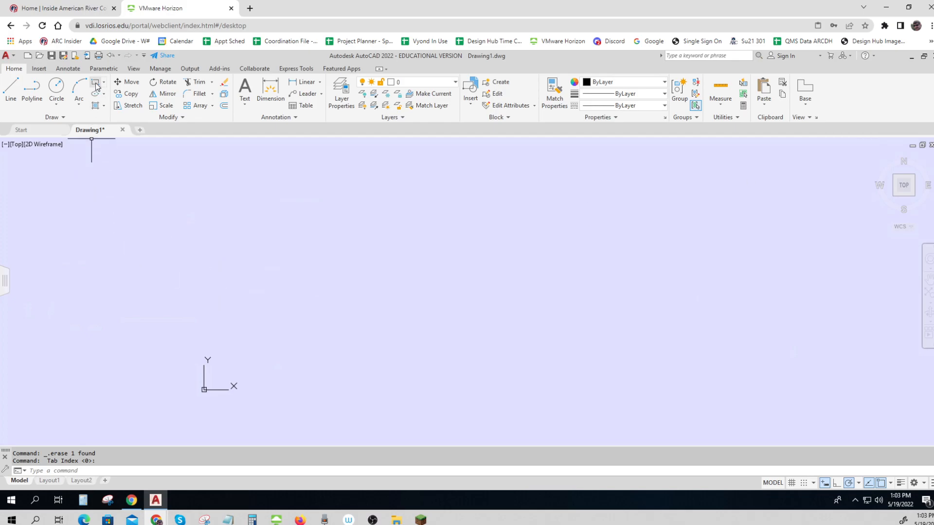
Step: Draw an 11 by 8.5 rectangle with its lower-left corner at 0,0
left_click(93, 82)
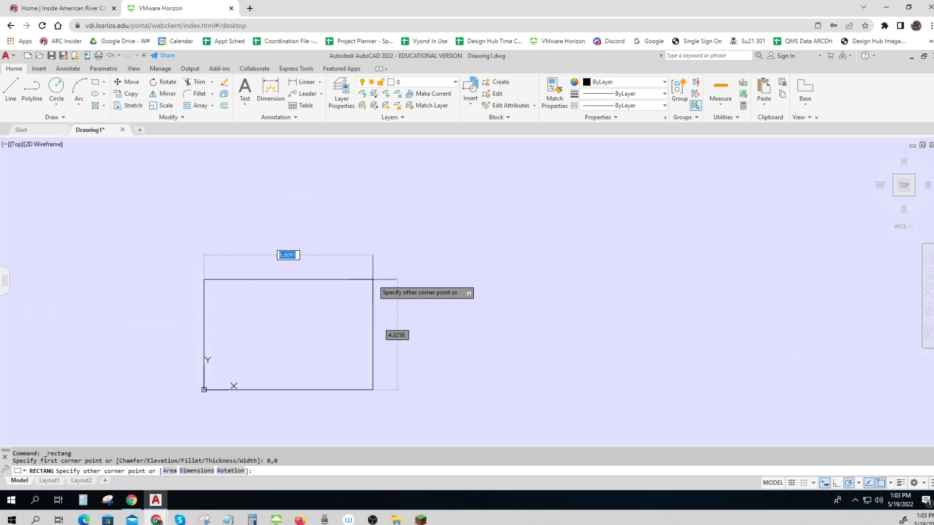
type("11.0000")
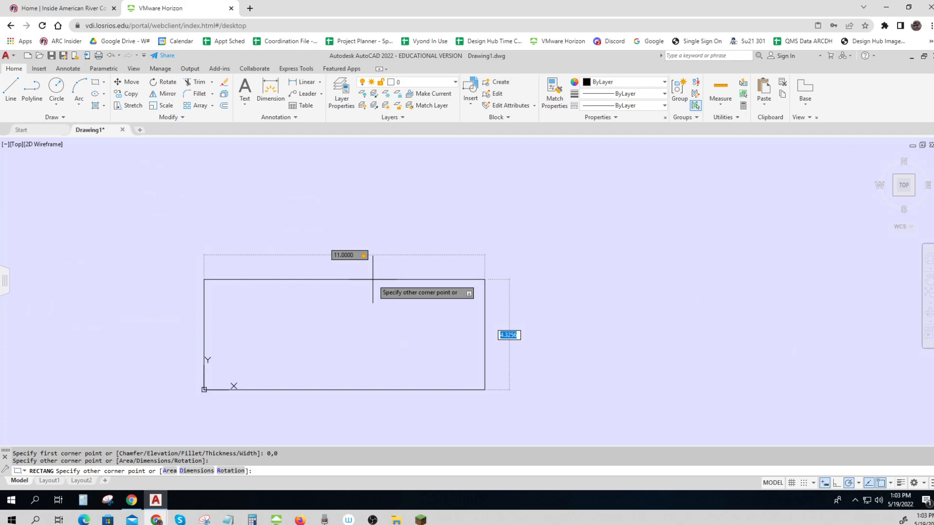
type("8.5")
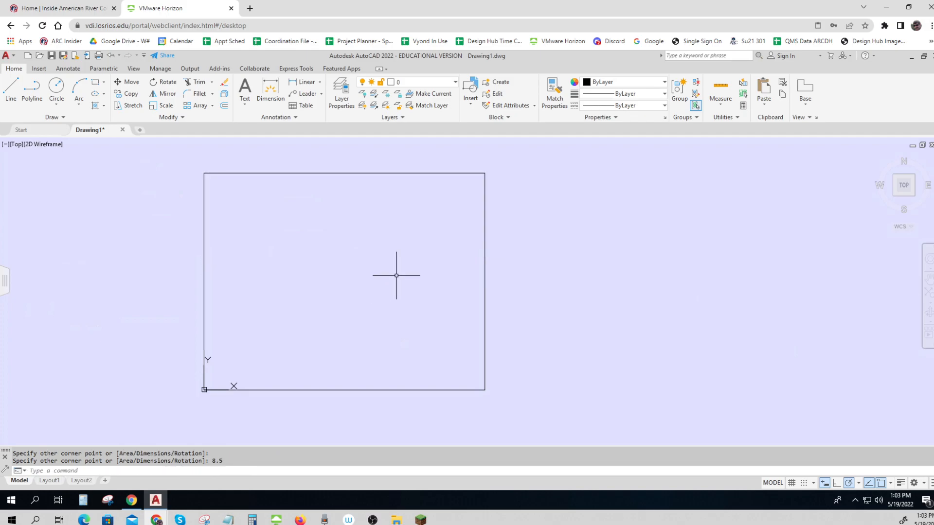
mouse_move(368, 303)
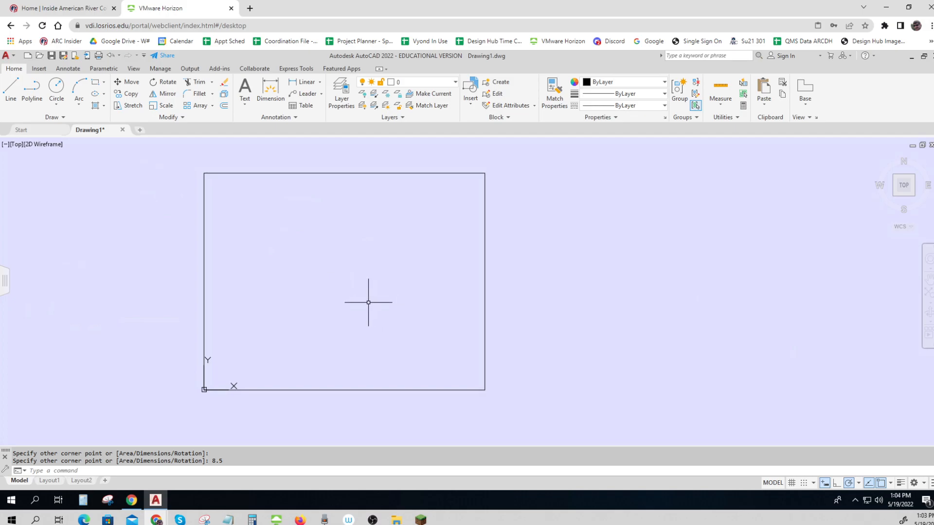
mouse_move(750, 313)
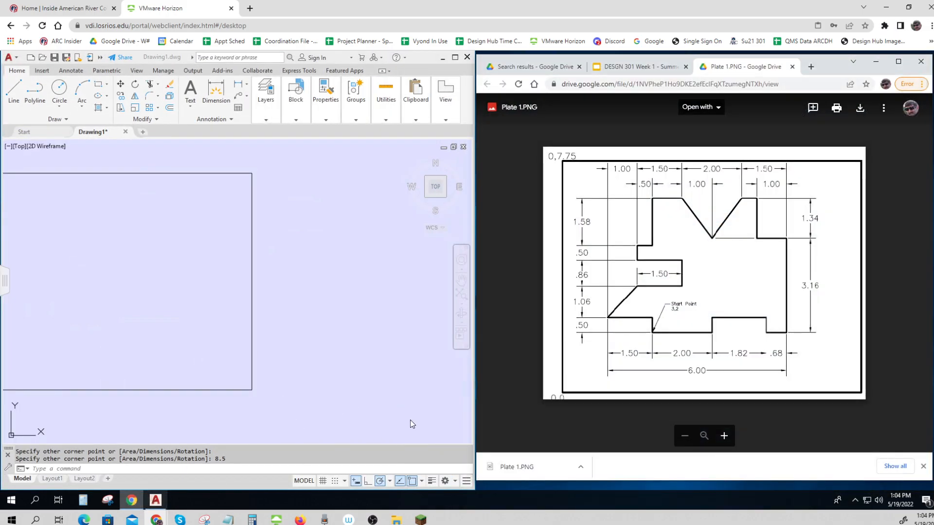
Step: Paste the Plate 1.PNG image right of the sheet rectangle and maximize AutoCAD
left_click(637, 66)
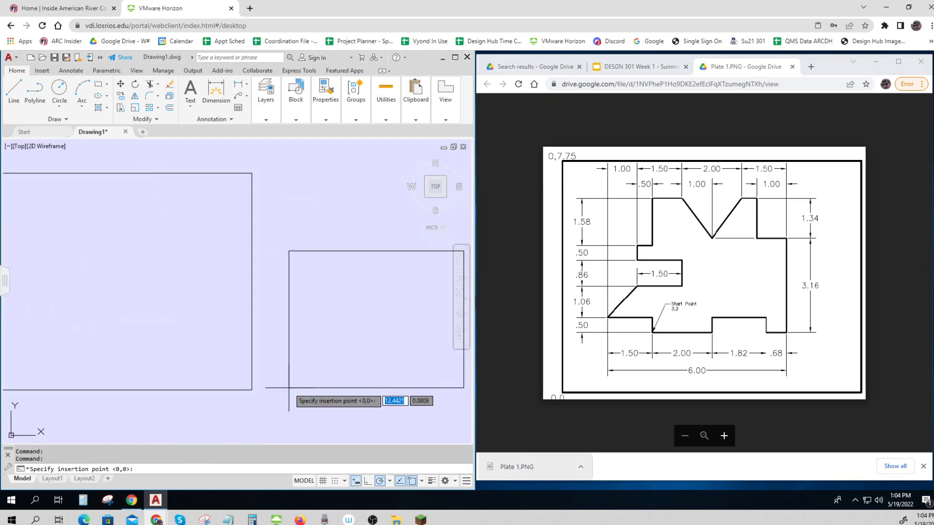
left_click(284, 371)
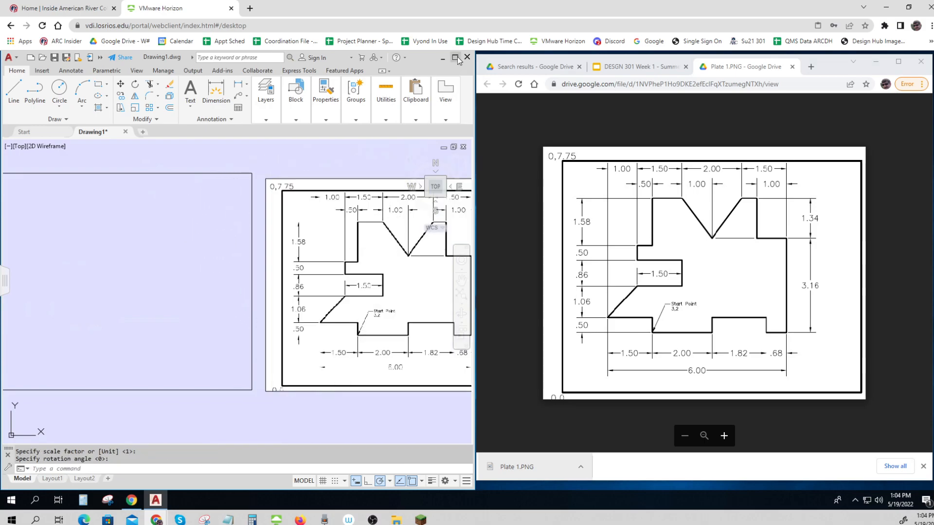
left_click(455, 58)
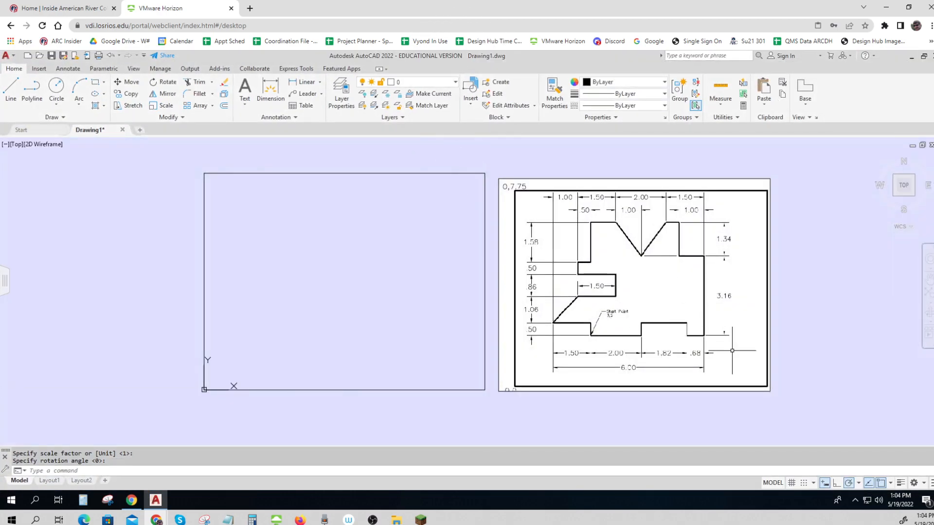
mouse_move(738, 407)
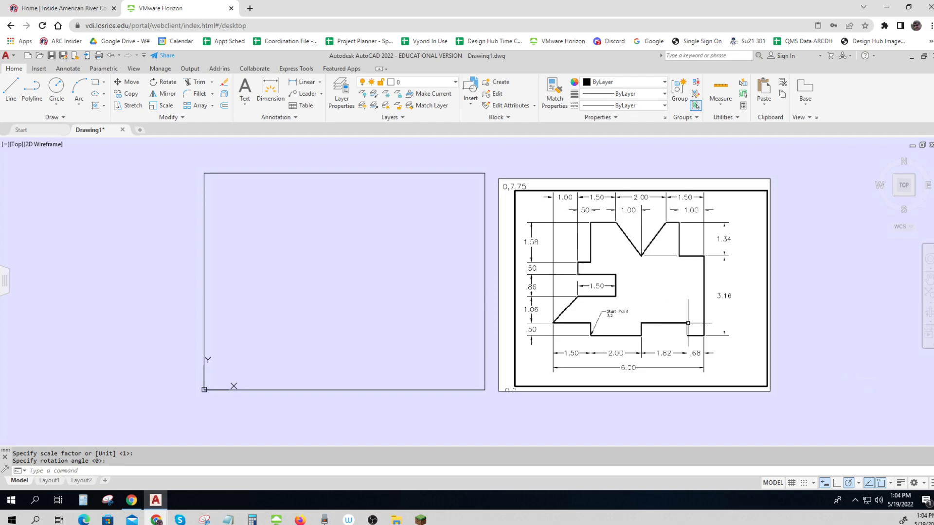
mouse_move(686, 335)
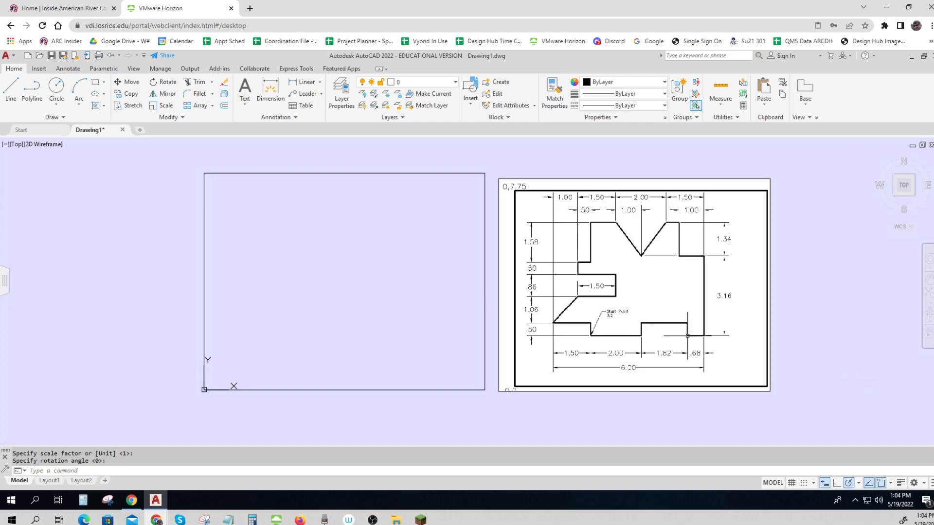
mouse_move(531, 329)
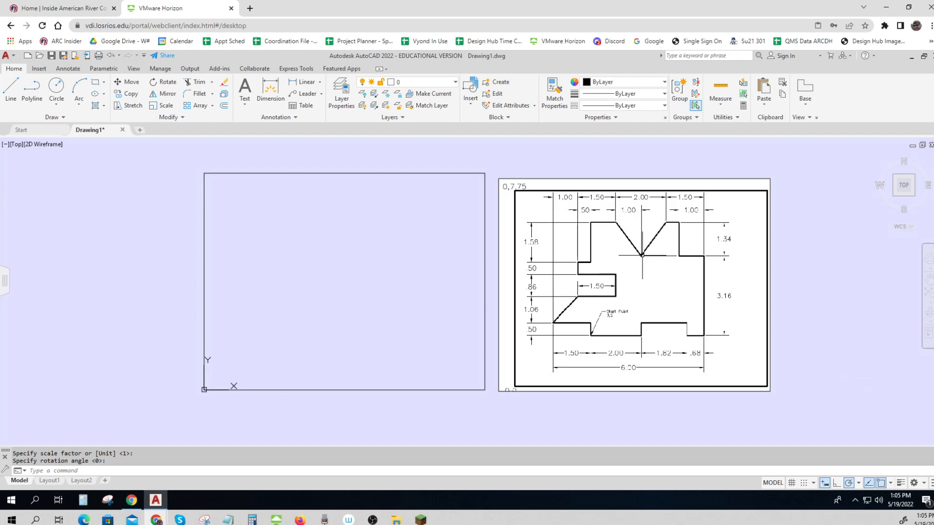
mouse_move(613, 257)
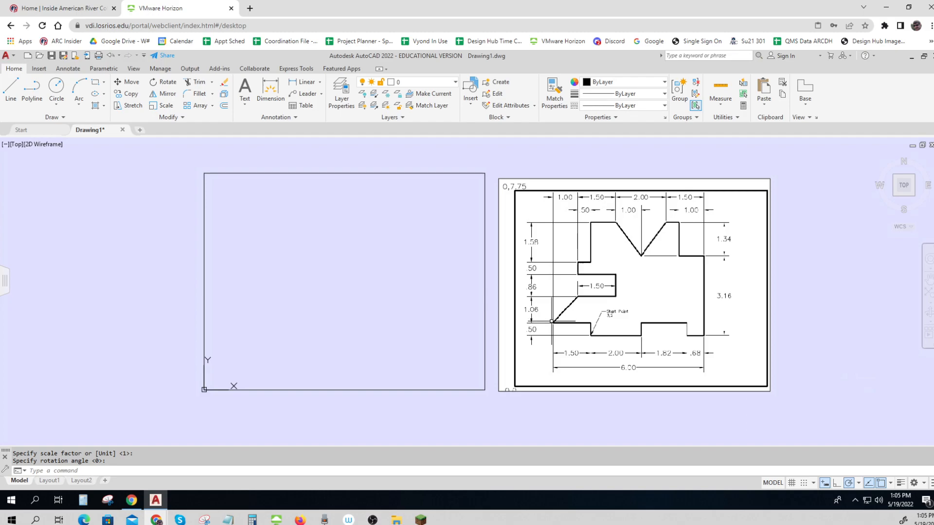
mouse_move(584, 338)
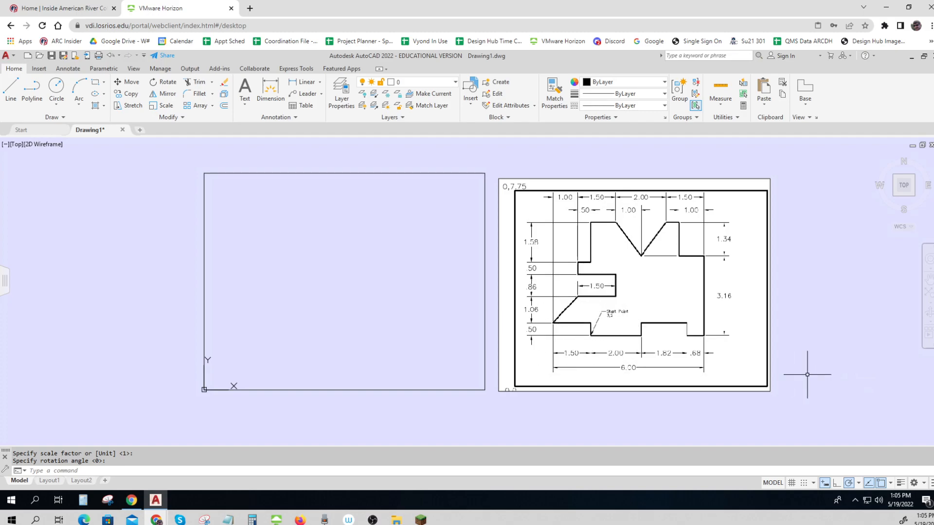
mouse_move(887, 483)
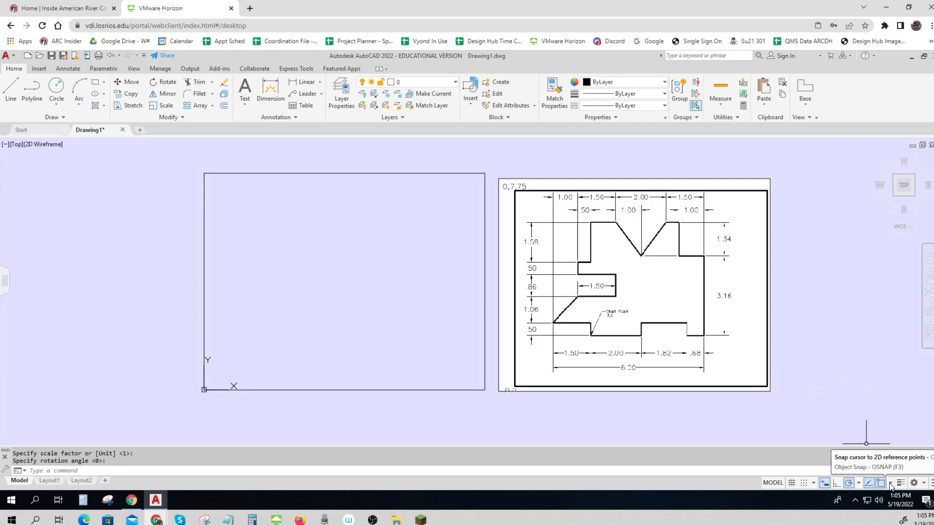
Step: Toggle 2D reference snapping and start the outline at 3,2 with a 2-unit line
left_click(890, 482)
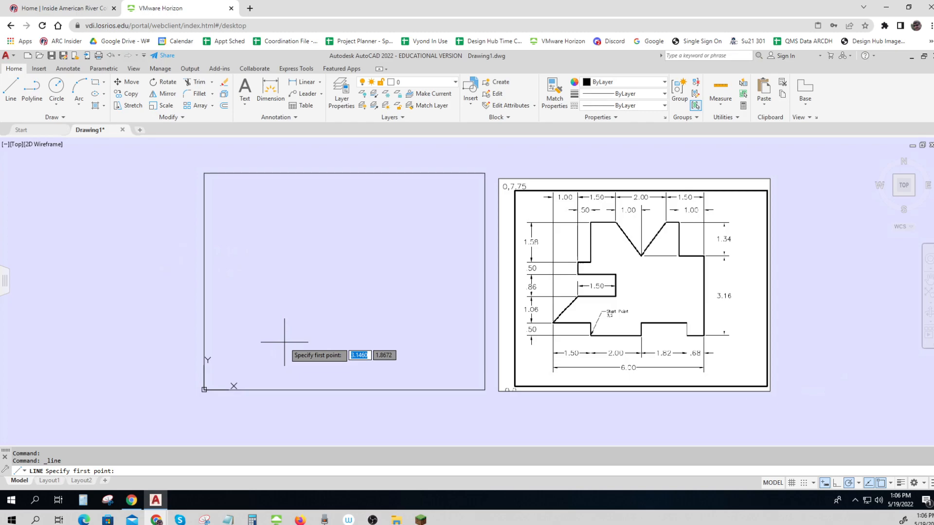
type("3")
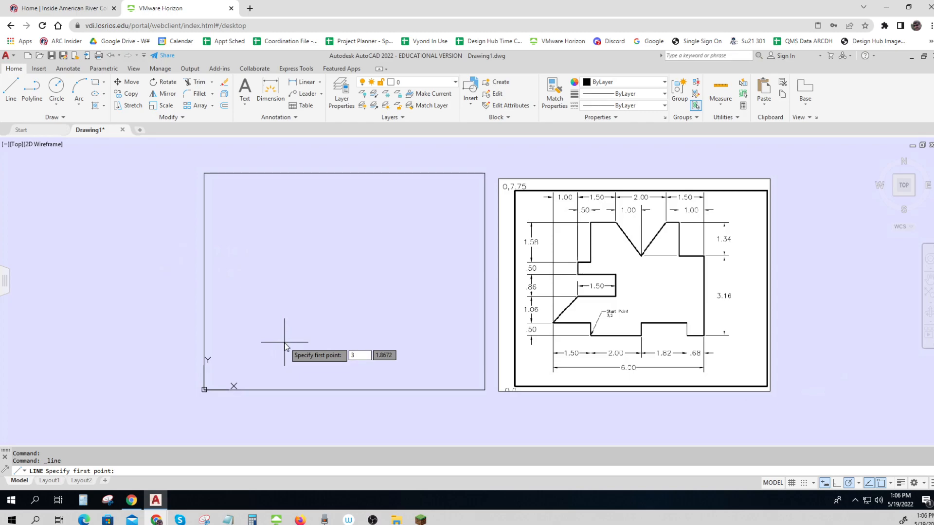
type("2")
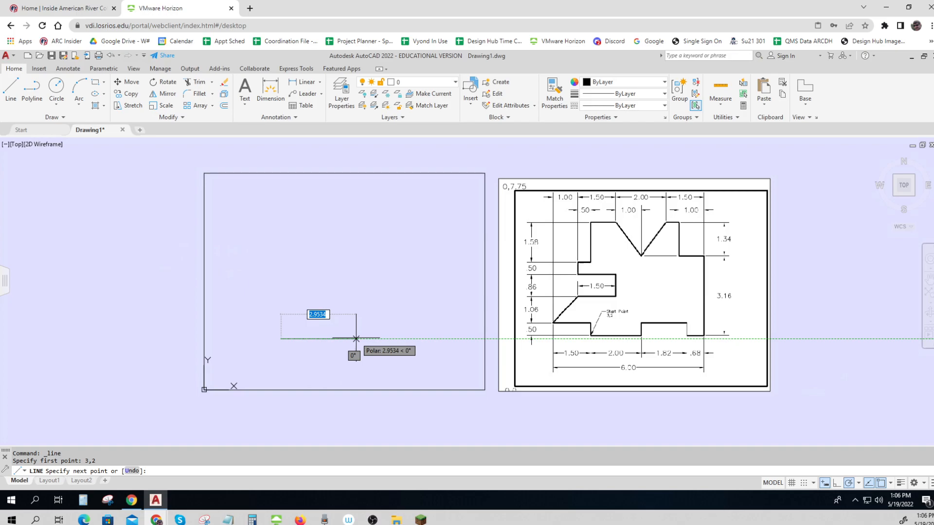
type("2")
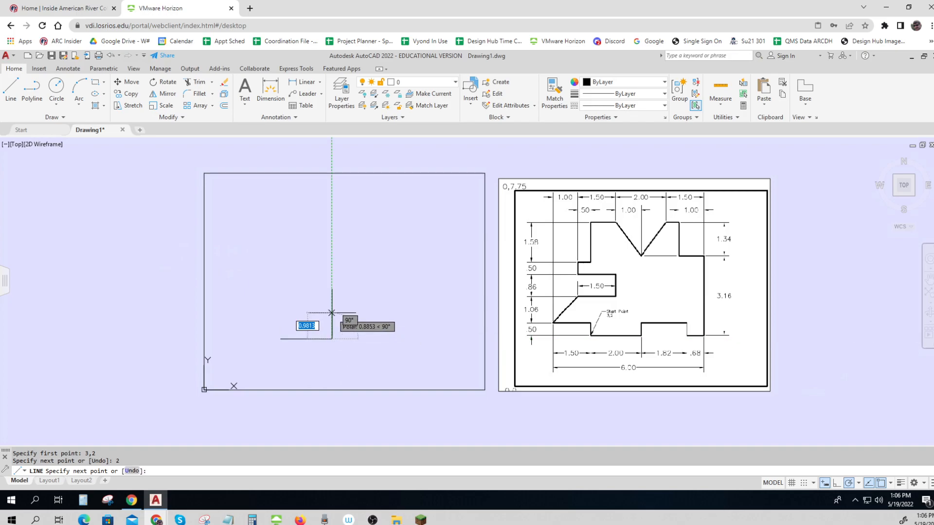
mouse_move(330, 315)
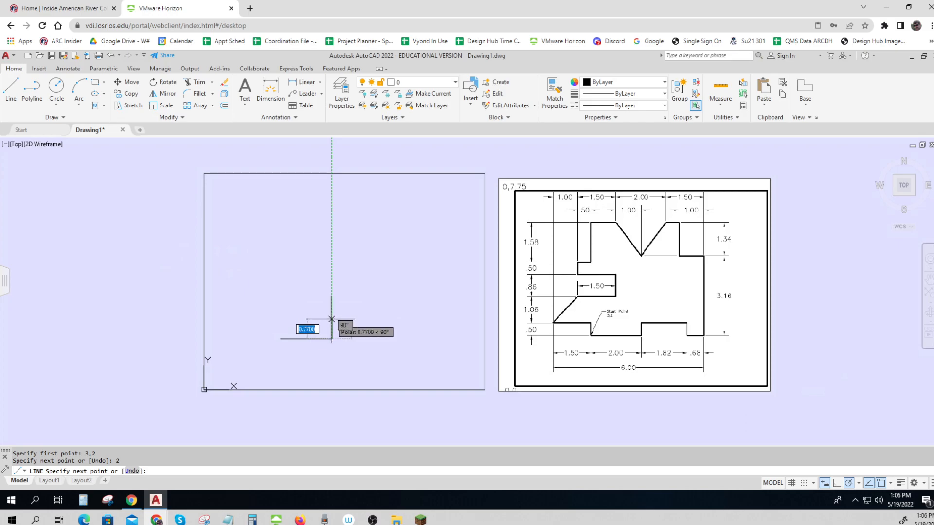
Step: Continue the outline with lines .5, 1.82, 1 and 1.34, then cancel
type(".5")
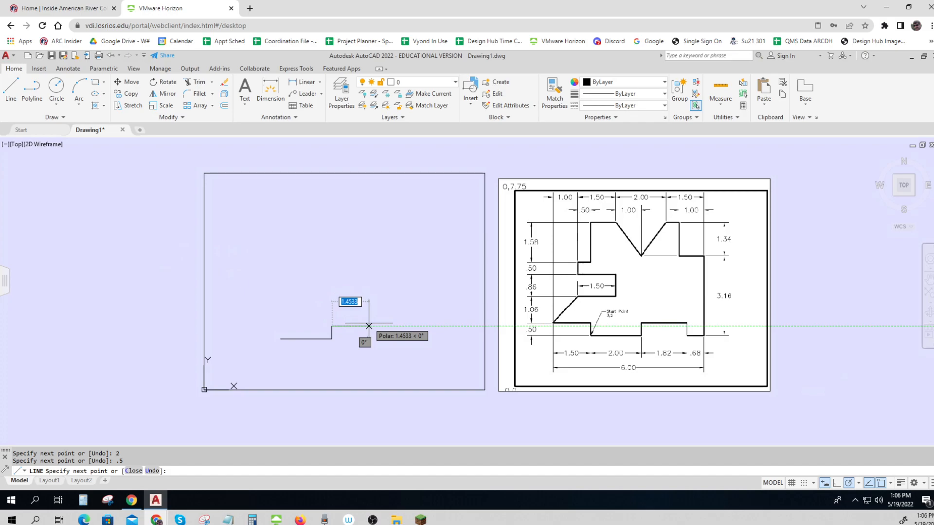
type("1.820")
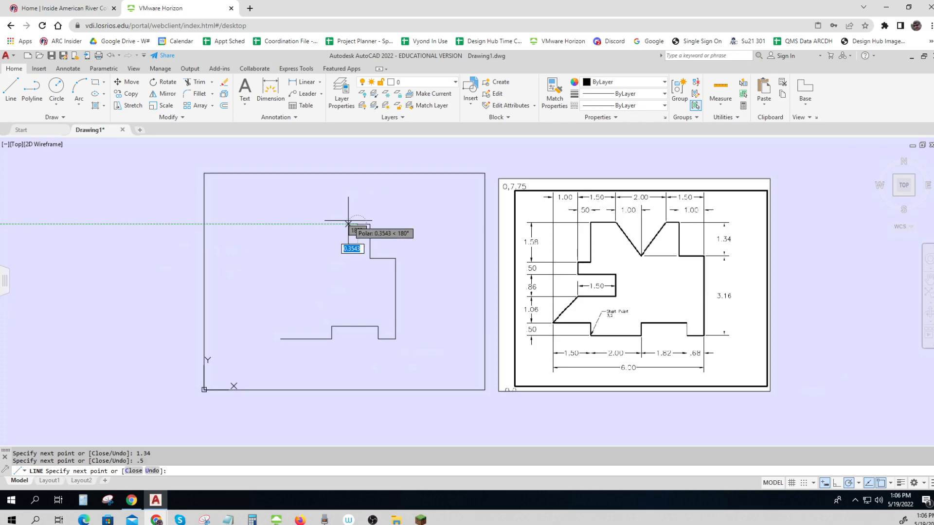
mouse_move(338, 223)
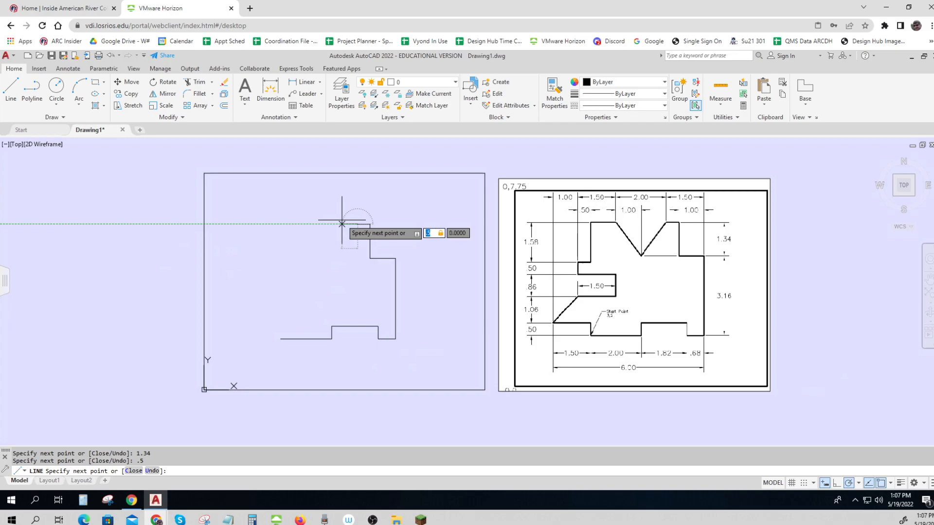
type("1")
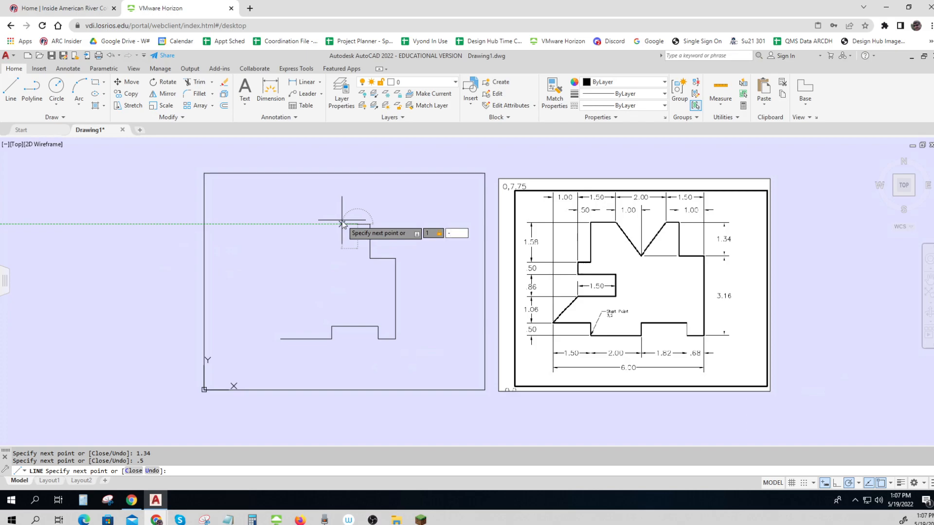
type("1.34")
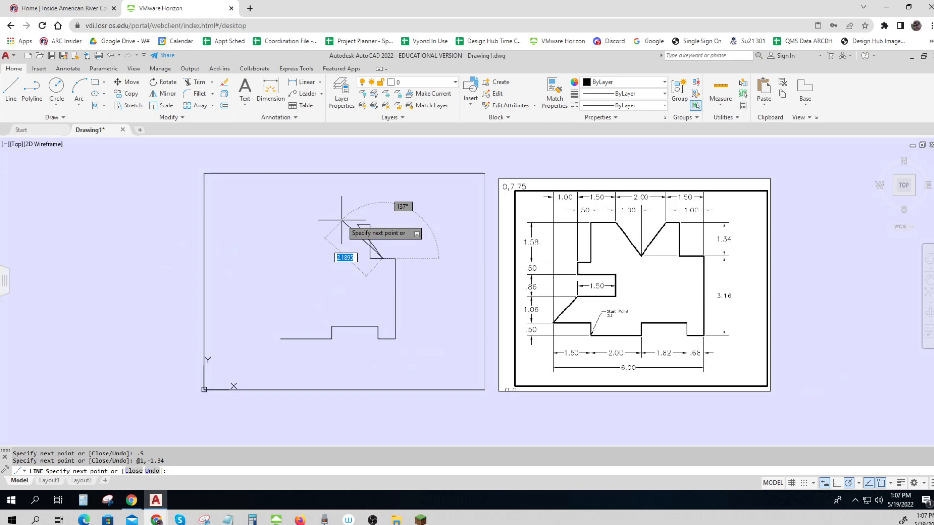
key("Escape")
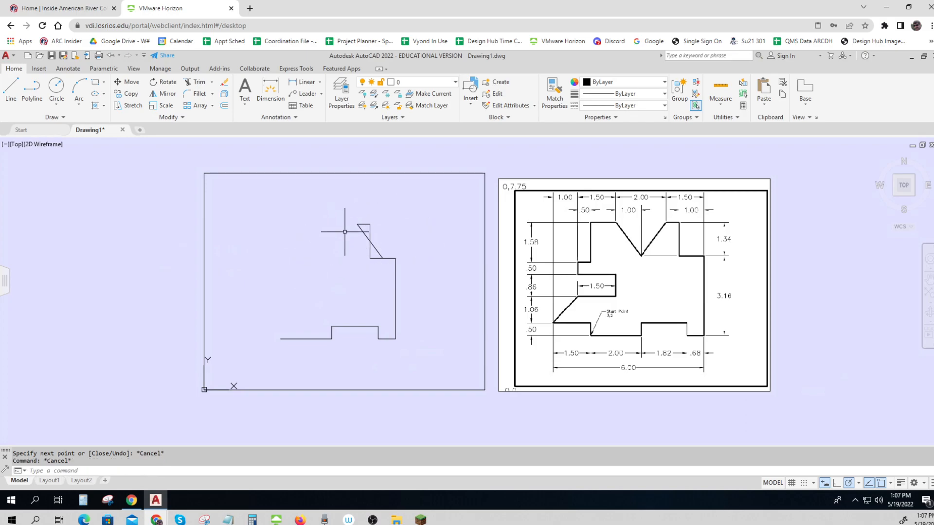
mouse_move(410, 231)
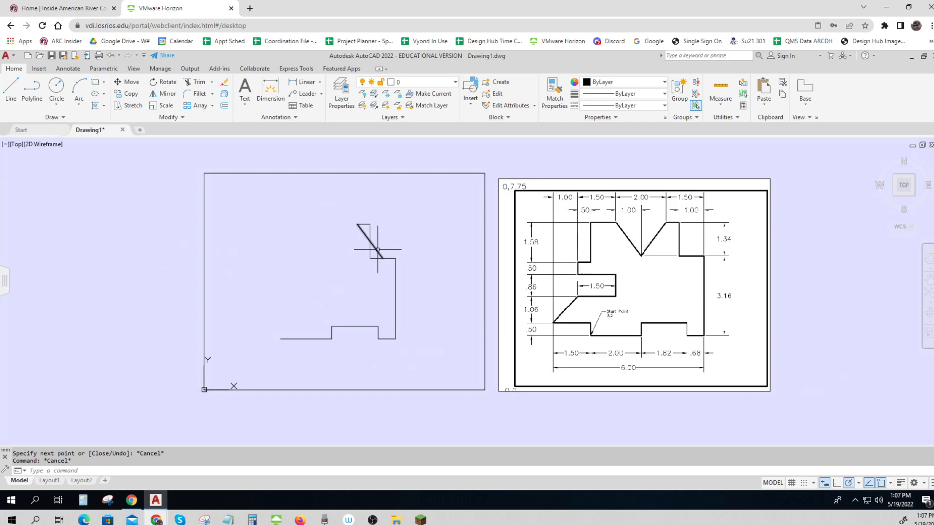
Step: Erase the stray diagonal and draw the V-notch top with @-1,-1.34
left_click(369, 238)
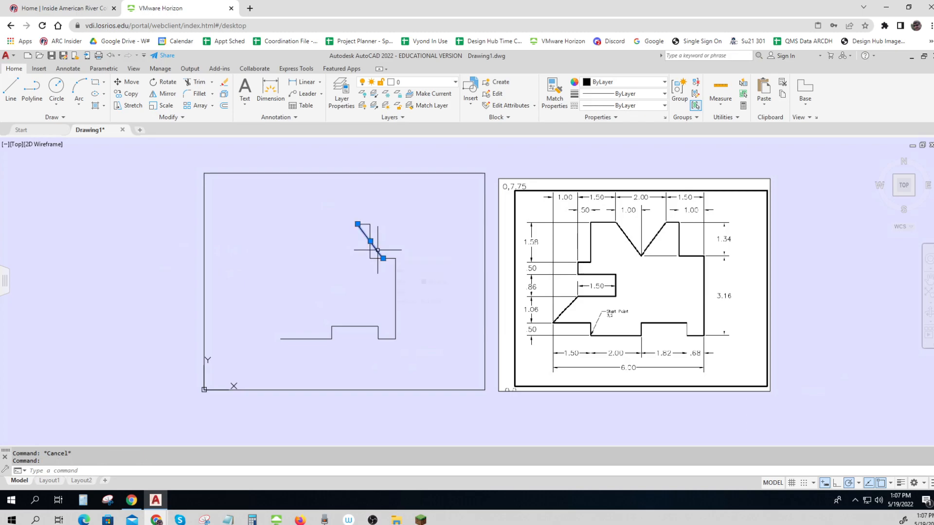
key("Delete")
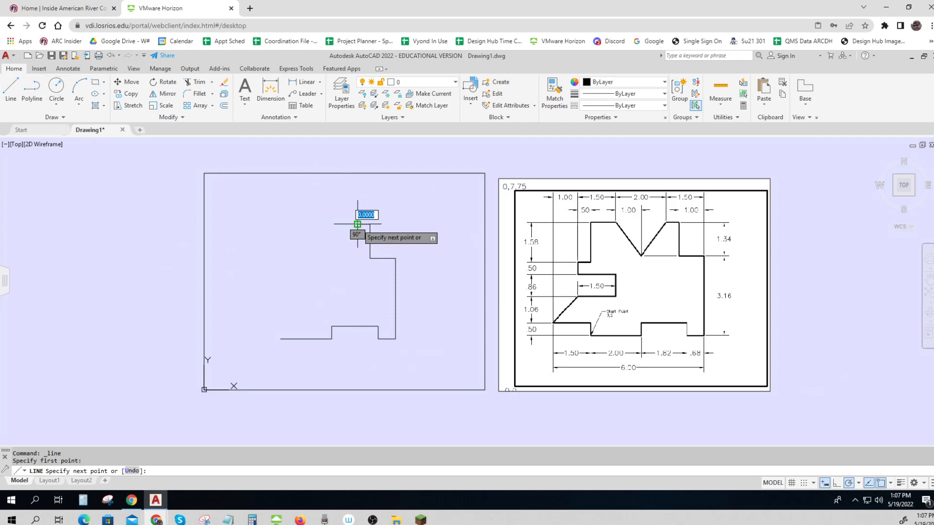
mouse_move(330, 225)
type("-")
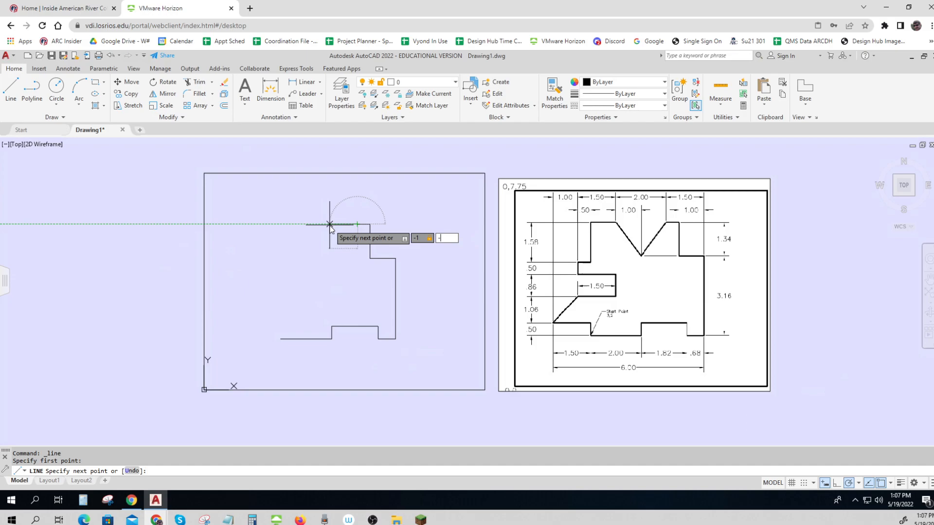
type("1.34")
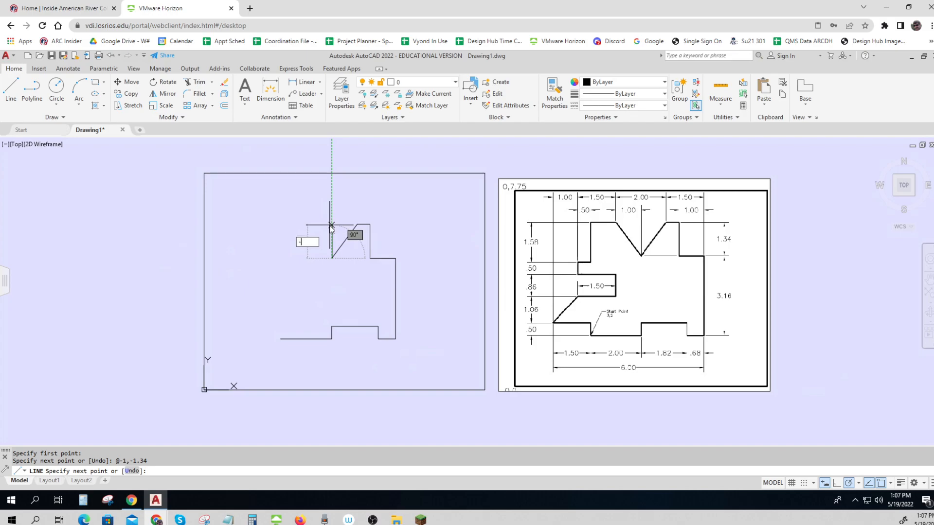
type("-1")
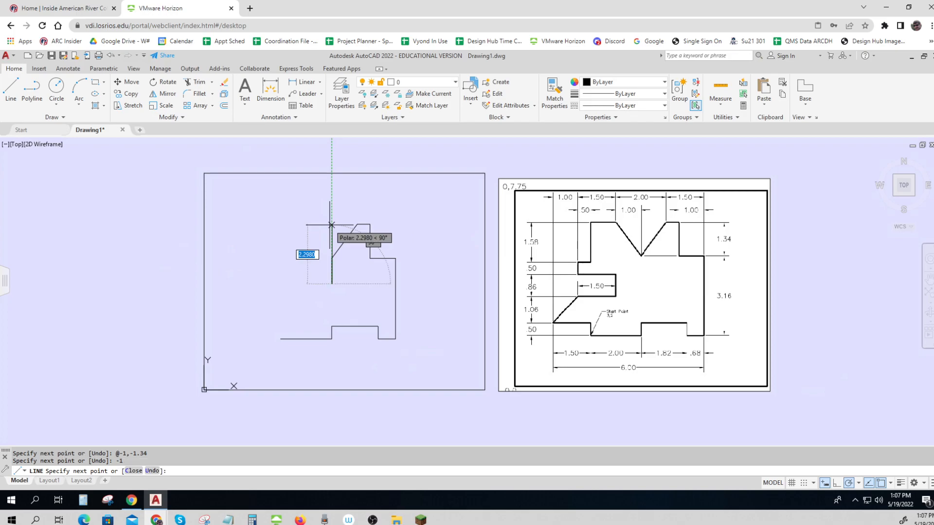
key("Escape")
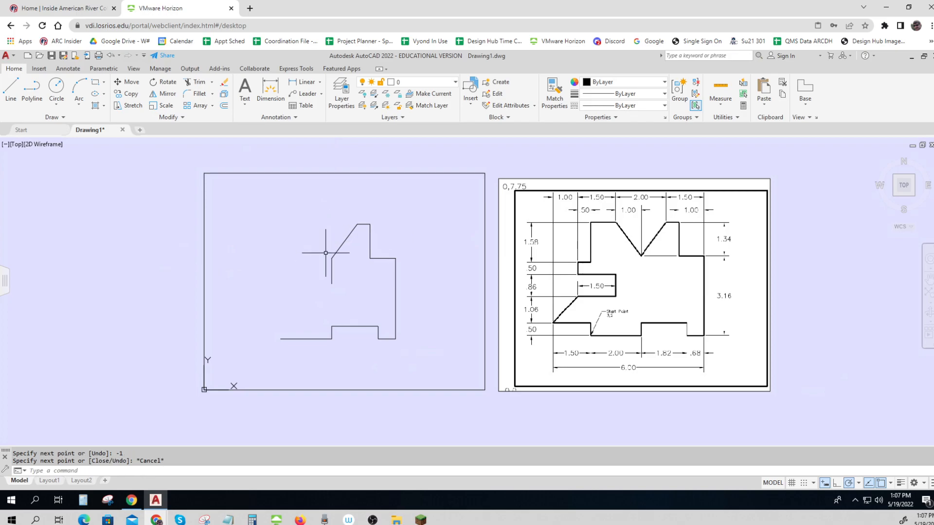
mouse_move(332, 270)
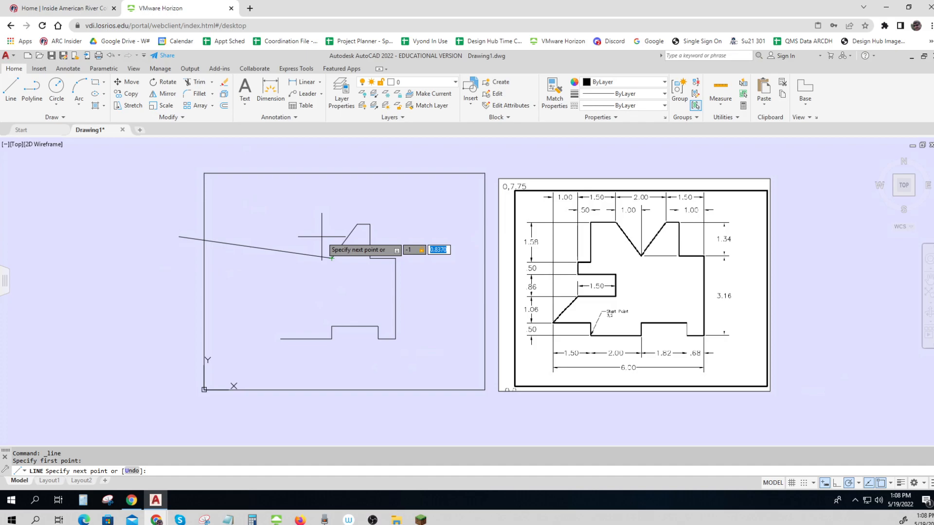
Step: Draw the upper-left edge and left slot with lines 1.3, .5 and .86
type("1.3")
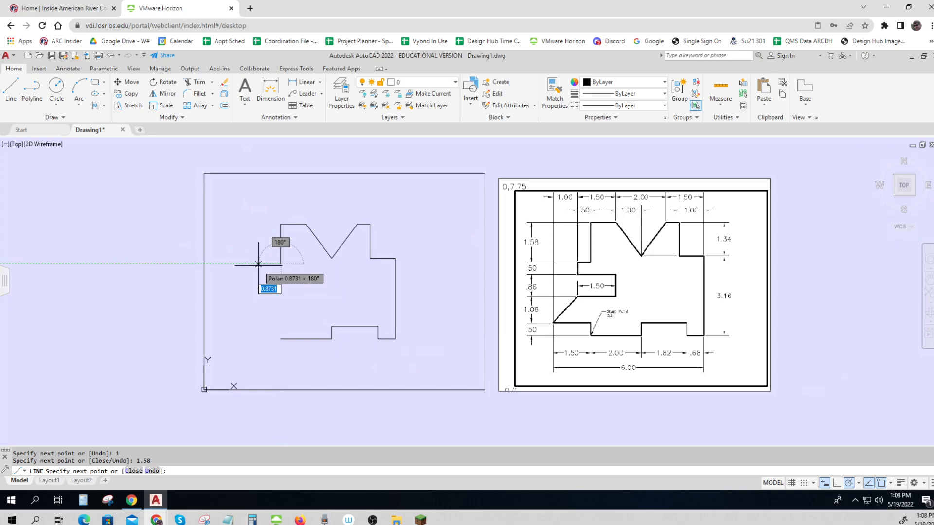
type(".5")
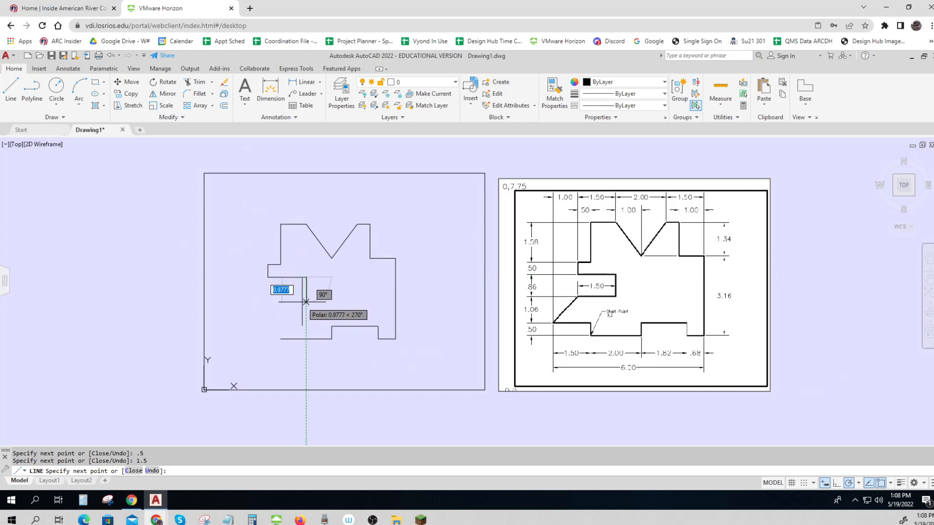
type(".86")
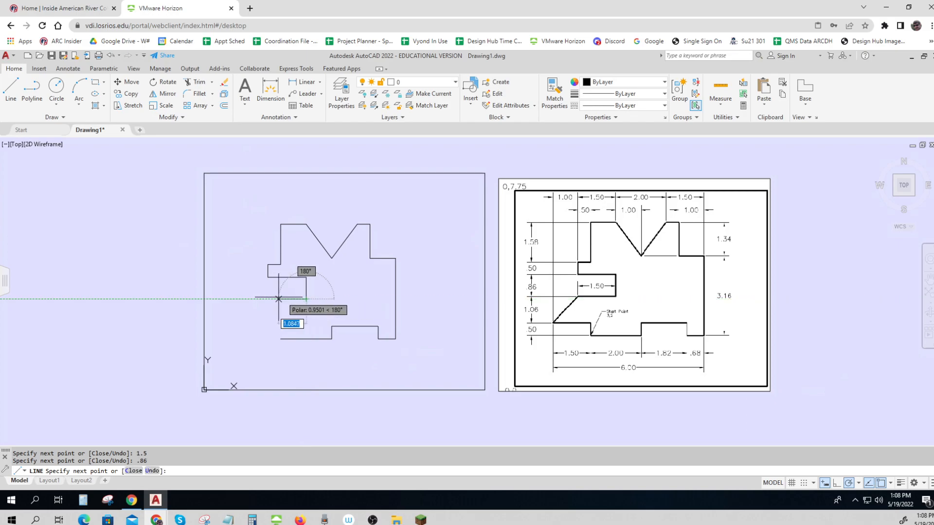
mouse_move(268, 298)
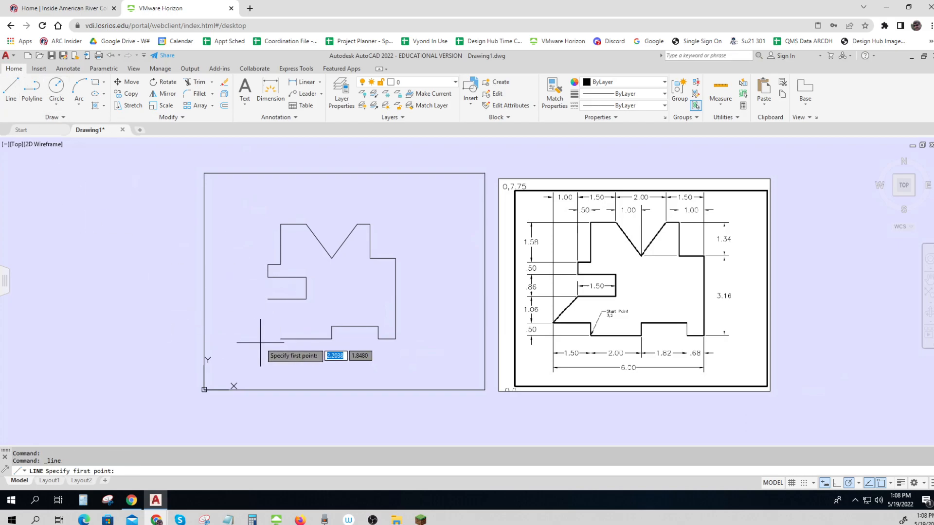
mouse_move(267, 348)
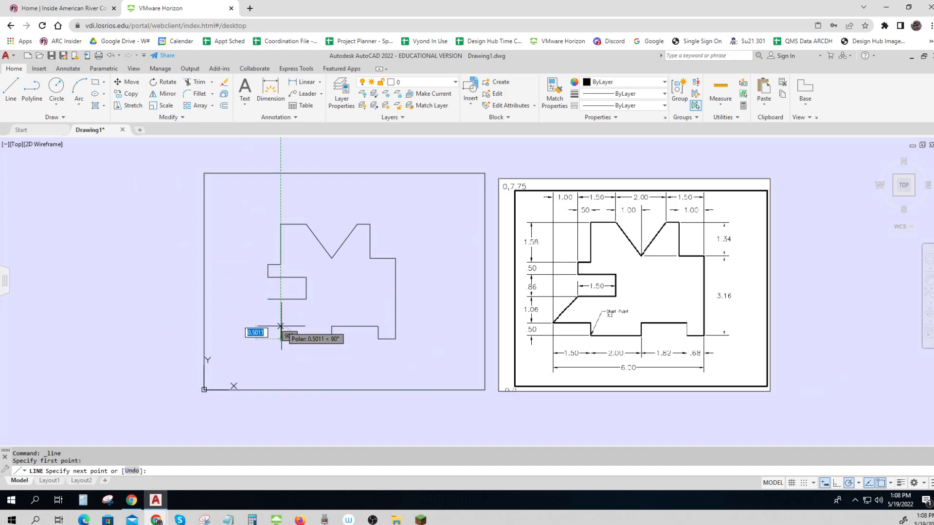
Step: Draw the .5 lower-left edge and angled side to close the outline
type(".5")
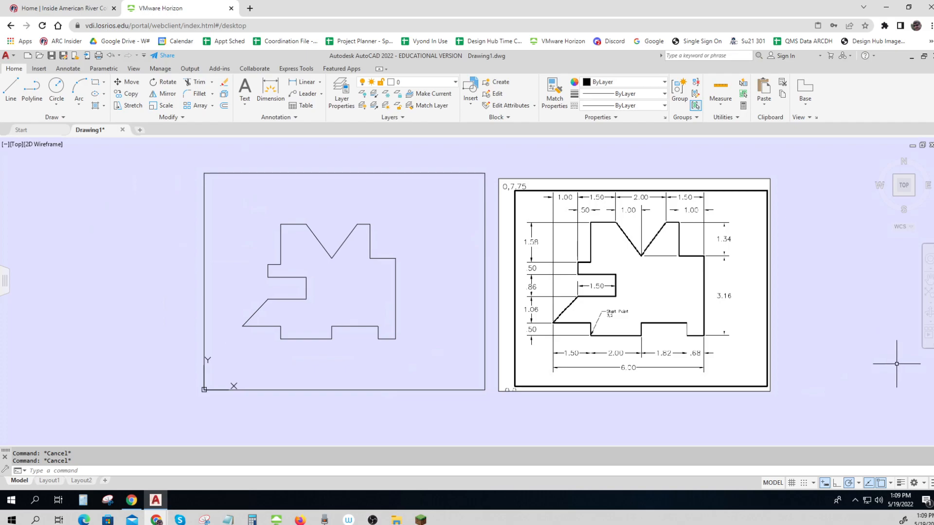
mouse_move(342, 435)
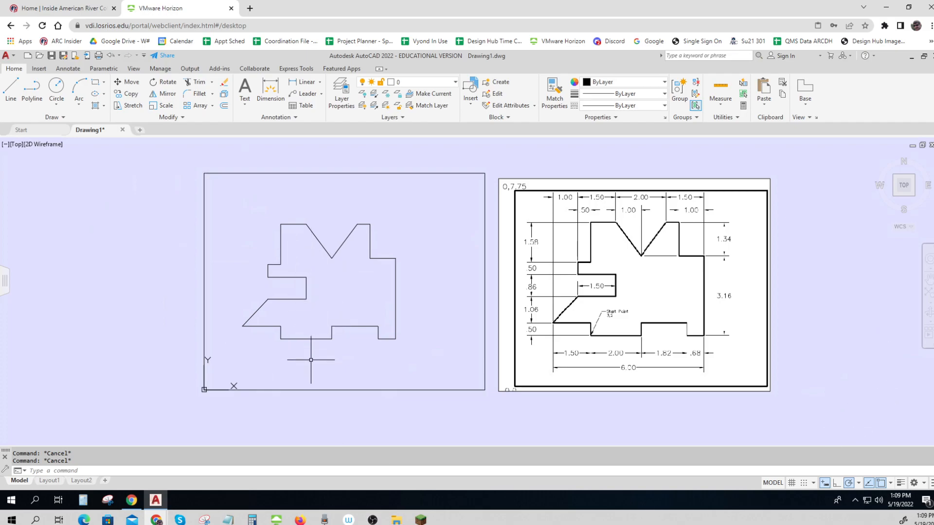
mouse_move(310, 363)
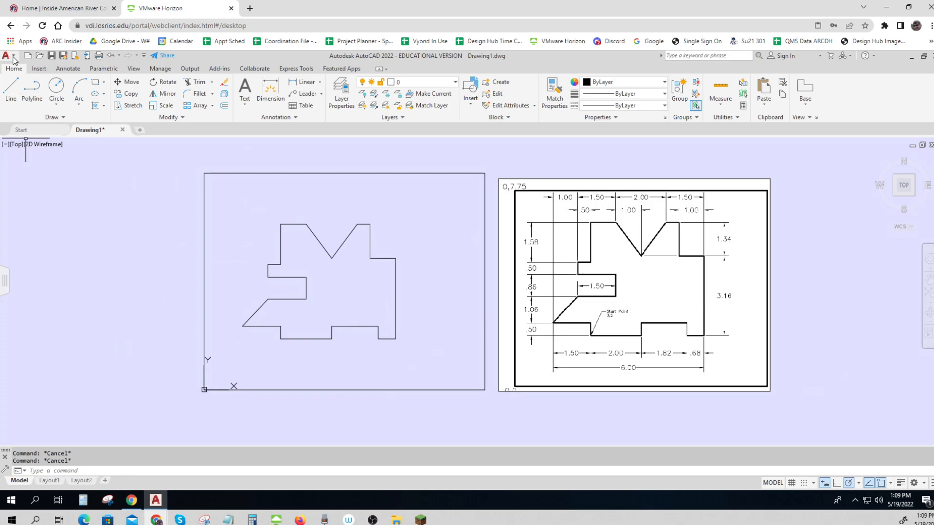
Step: Start Save As and browse to 301 Summer 2022 on the U: drive
left_click(8, 56)
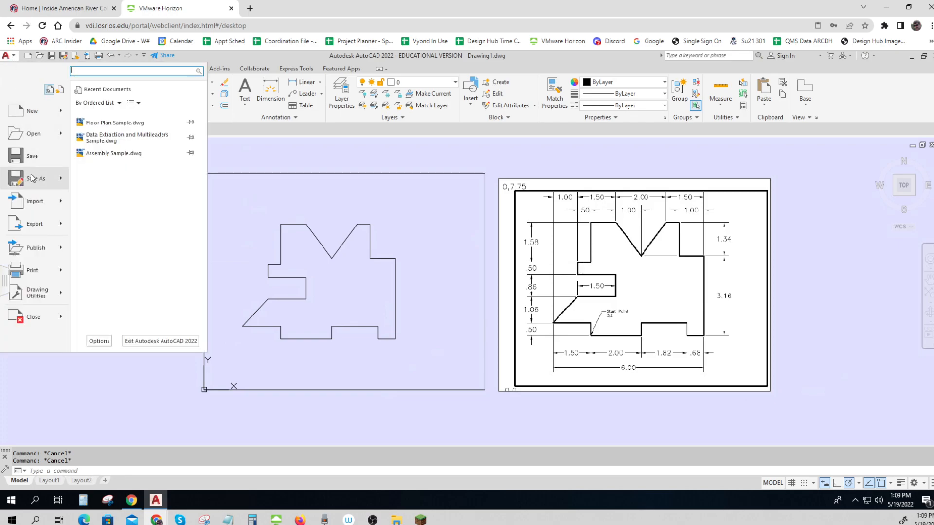
left_click(33, 178)
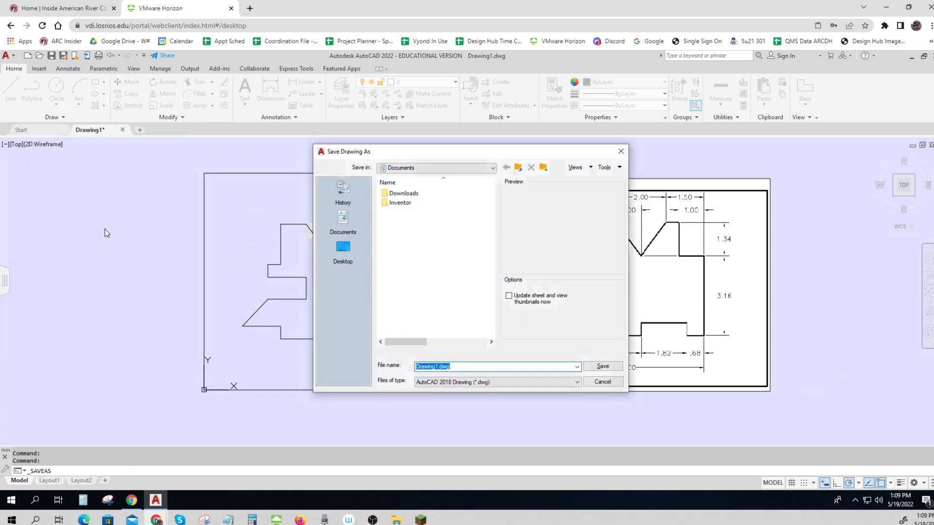
mouse_move(525, 185)
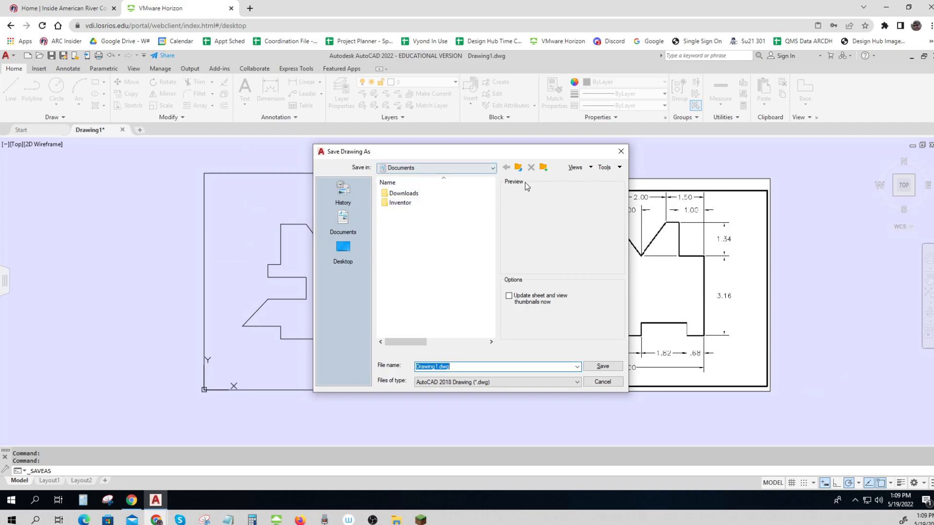
left_click(492, 168)
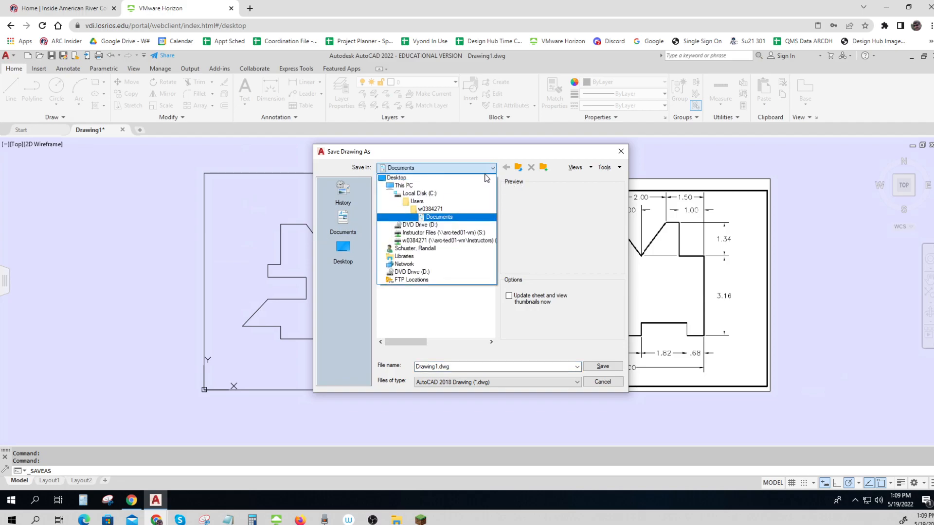
left_click(446, 241)
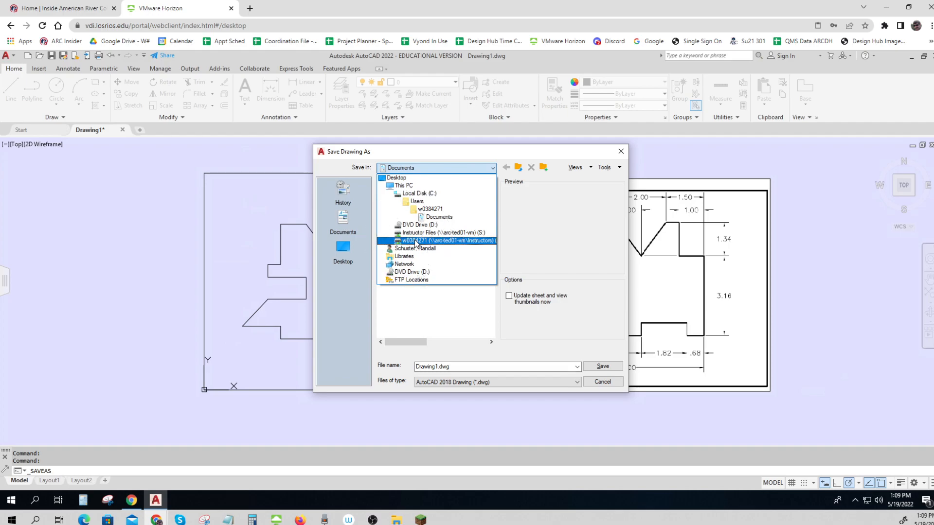
double_click(450, 241)
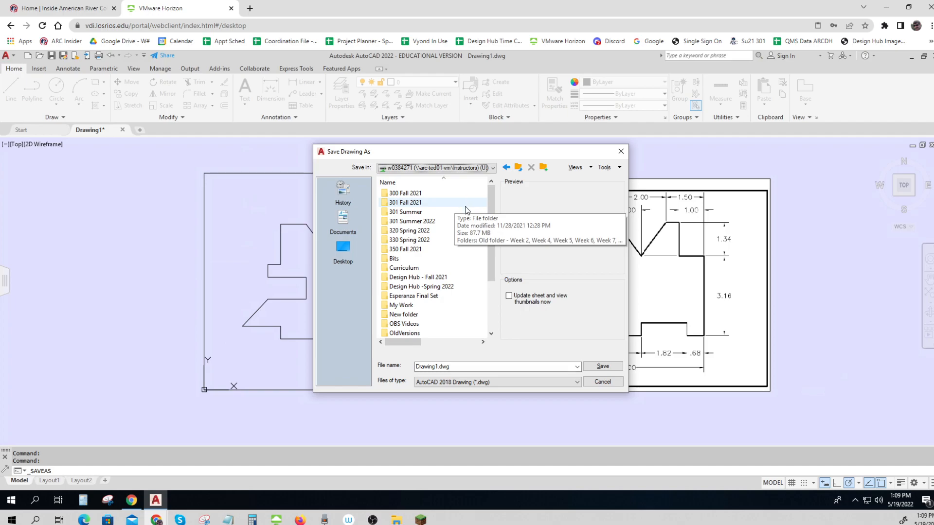
mouse_move(408, 229)
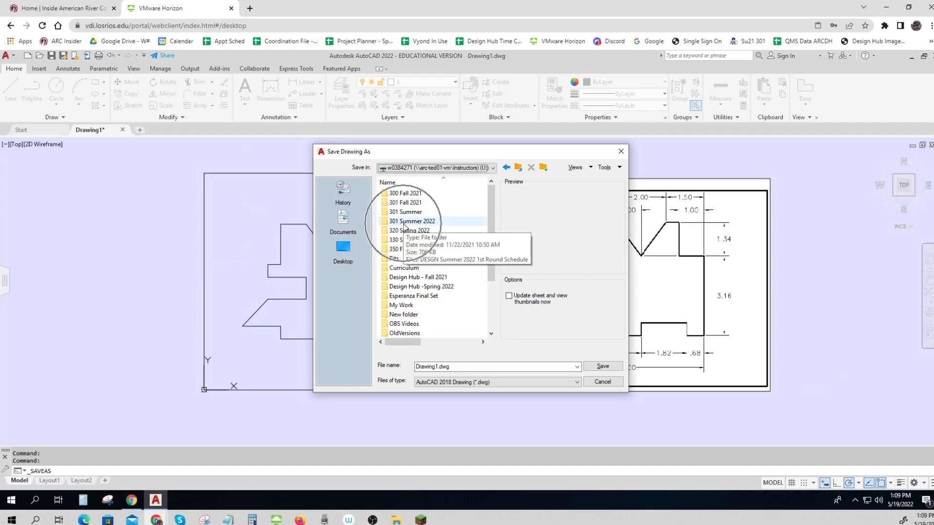
double_click(410, 220)
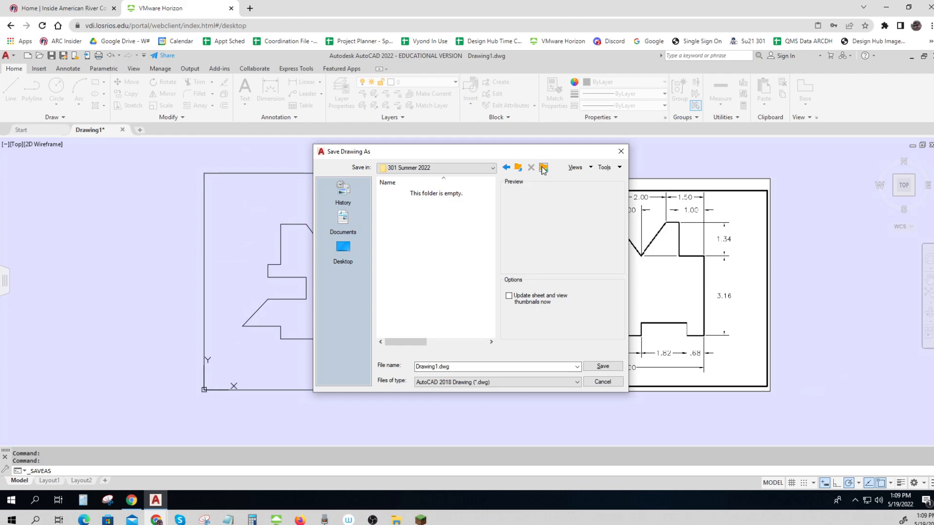
Step: Create a Week 1 folder and save the drawing there as 'Plate 1.1 - RS'
left_click(543, 167)
type("Week 1")
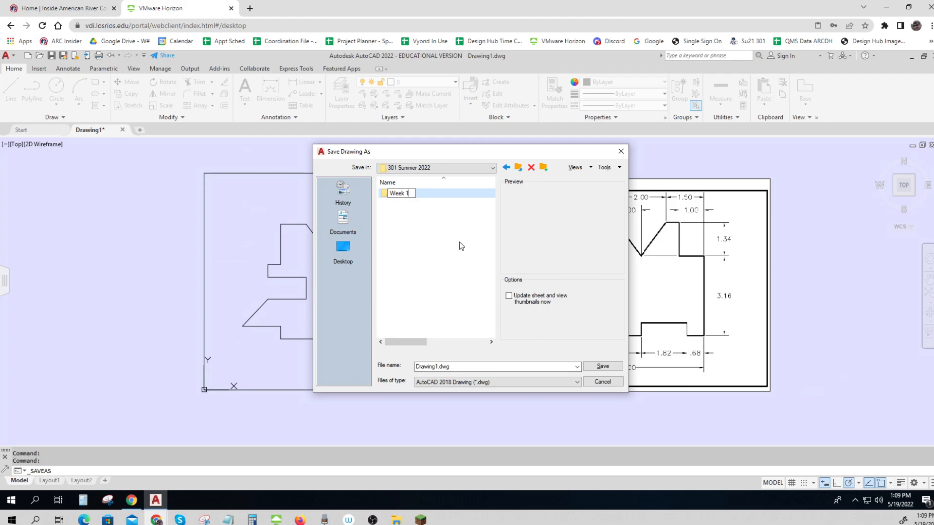
double_click(398, 193)
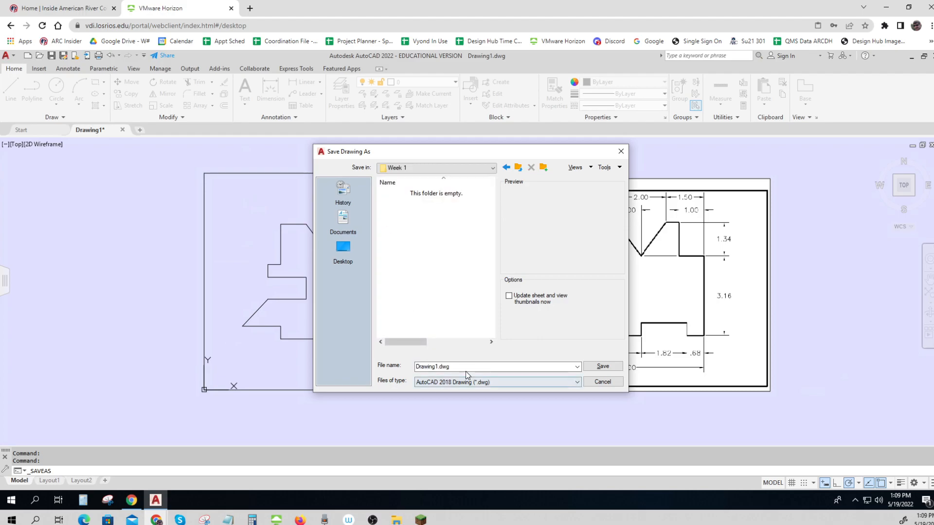
type("Plate 1.1 -")
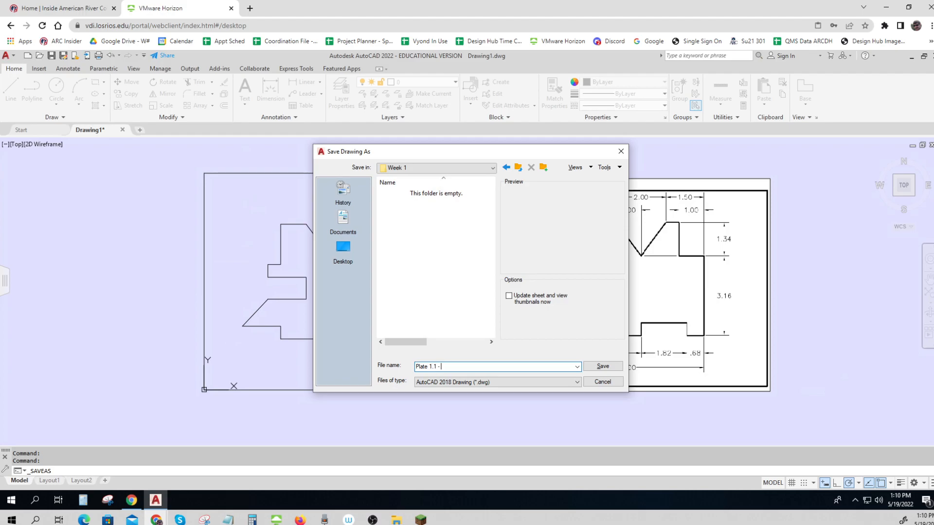
type("RS")
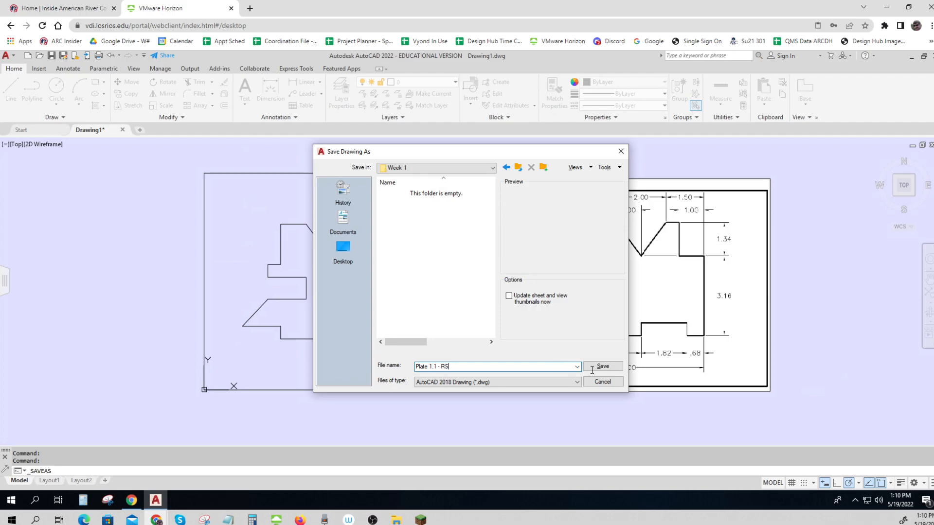
left_click(601, 366)
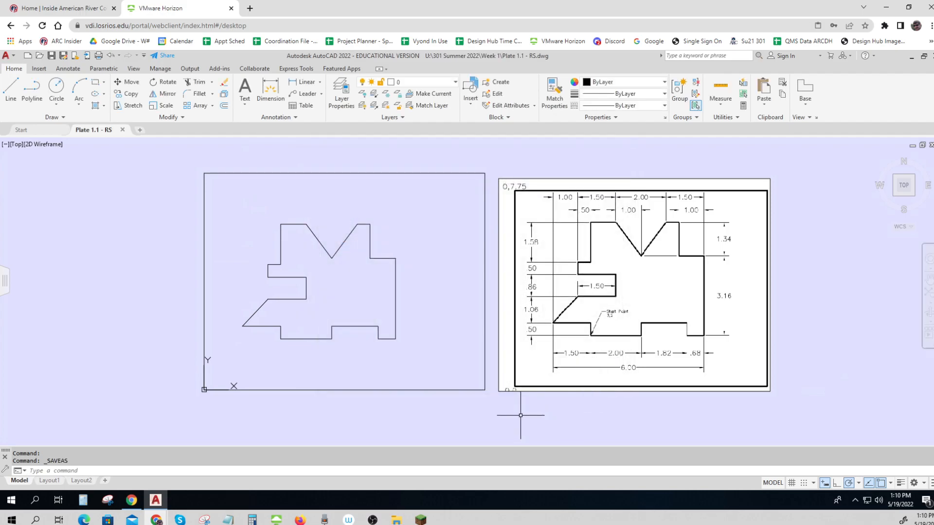
mouse_move(509, 419)
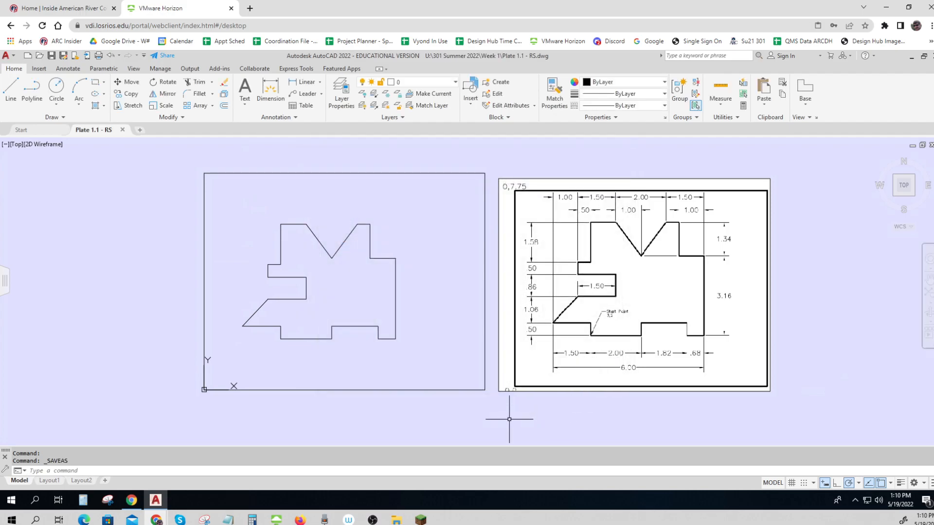
mouse_move(278, 291)
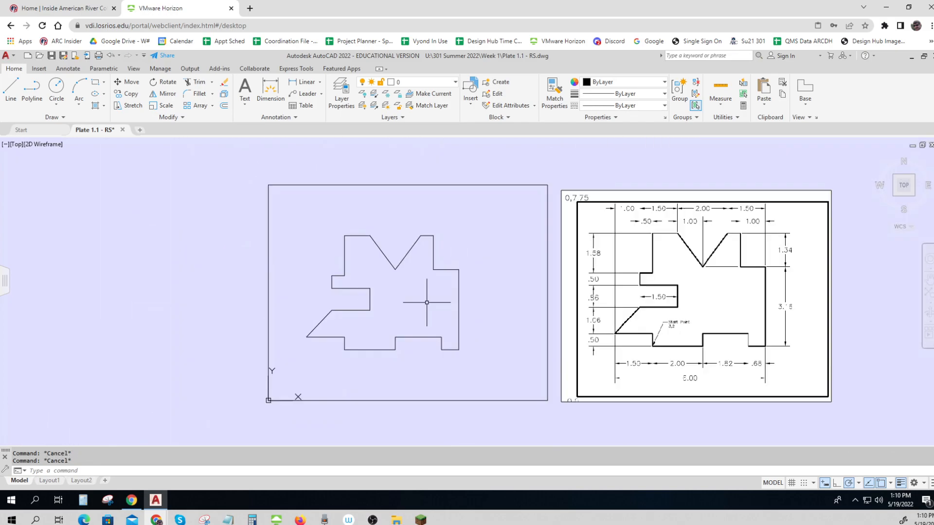
mouse_move(537, 418)
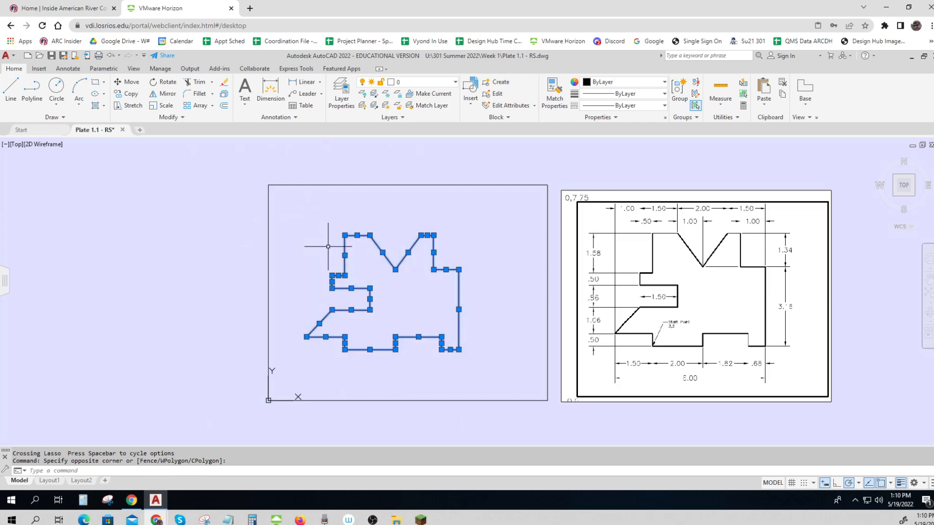
mouse_move(345, 247)
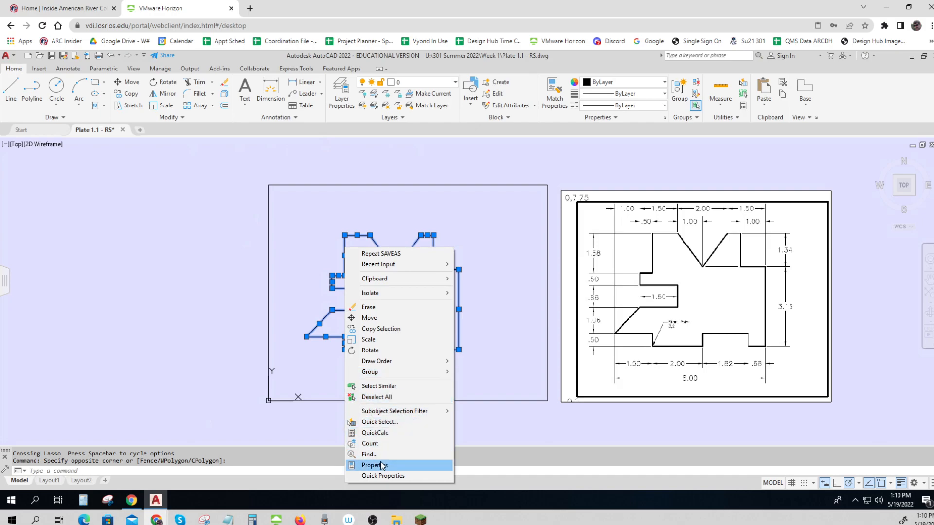
Step: Set the 21 selected profile lines to 0.50 mm lineweight, then deselect
left_click(374, 464)
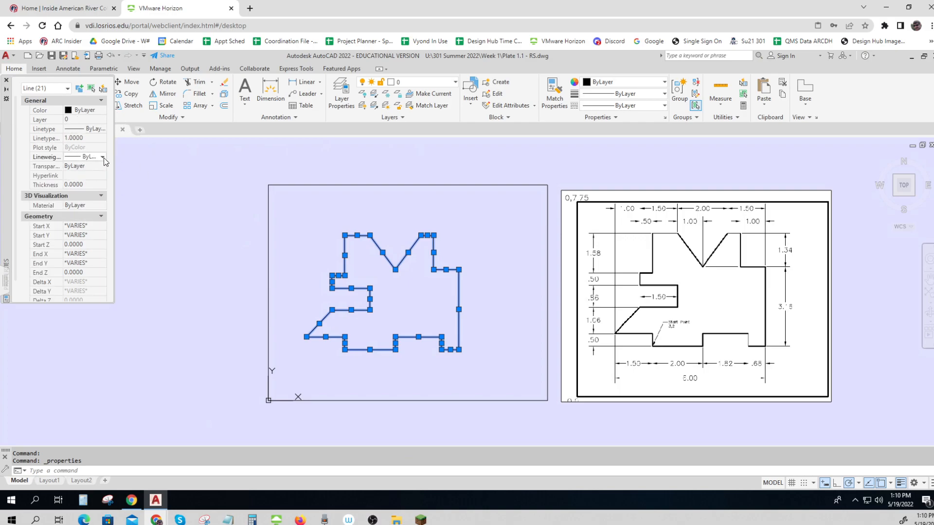
left_click(103, 156)
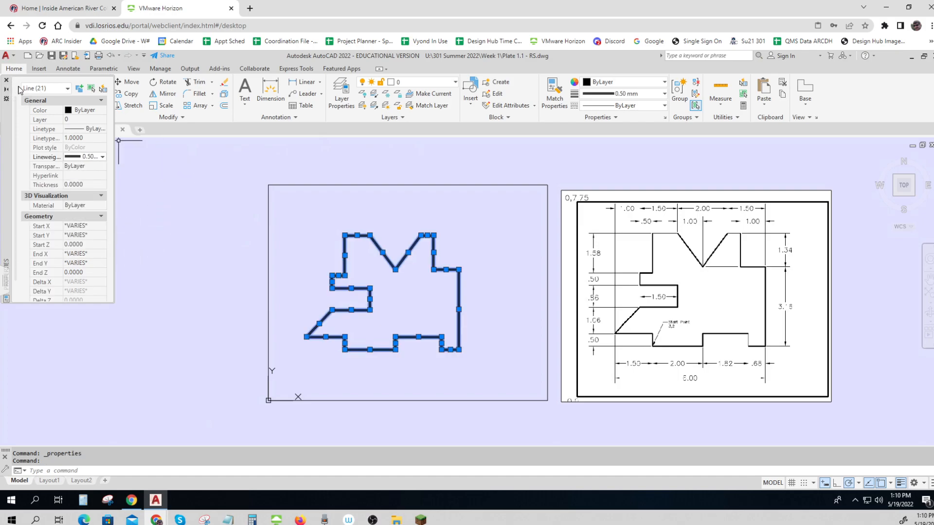
key("Escape")
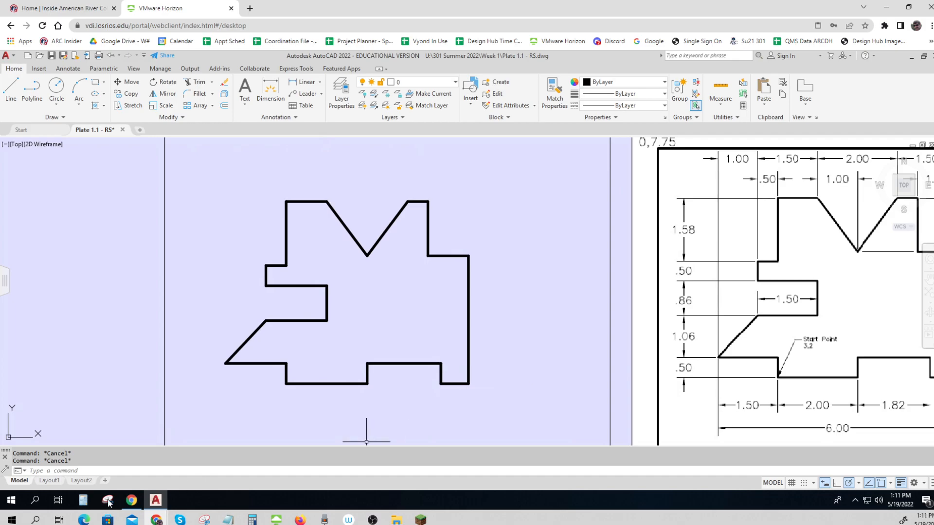
Step: Launch Snipping Tool and snip the area around the thick-lined profile
left_click(108, 500)
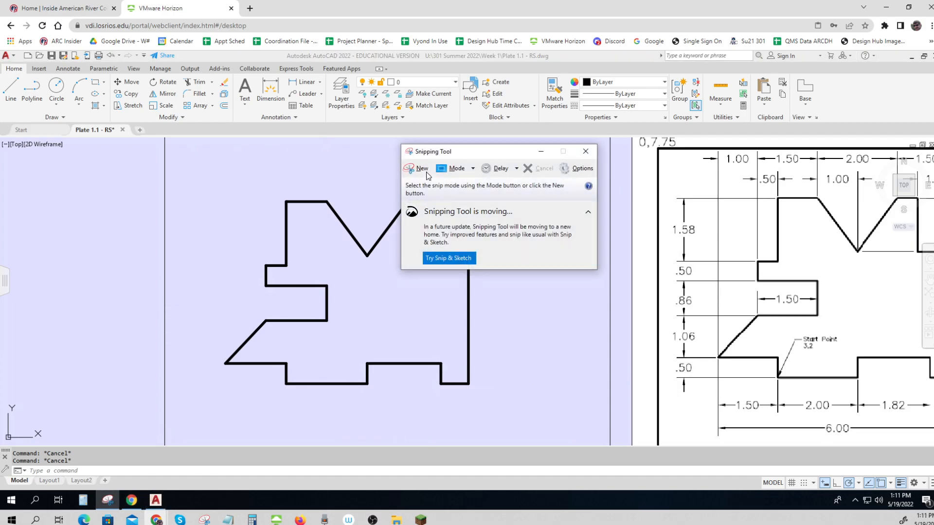
mouse_move(421, 169)
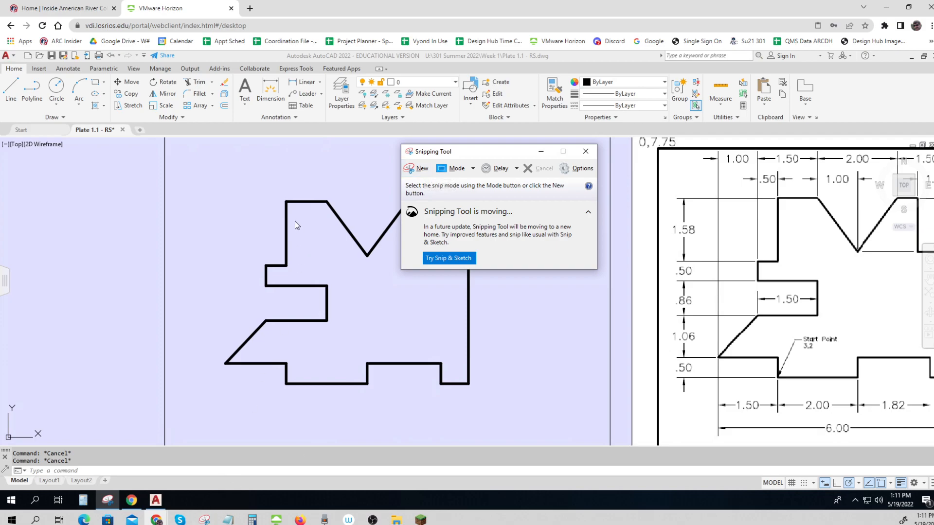
left_click(417, 169)
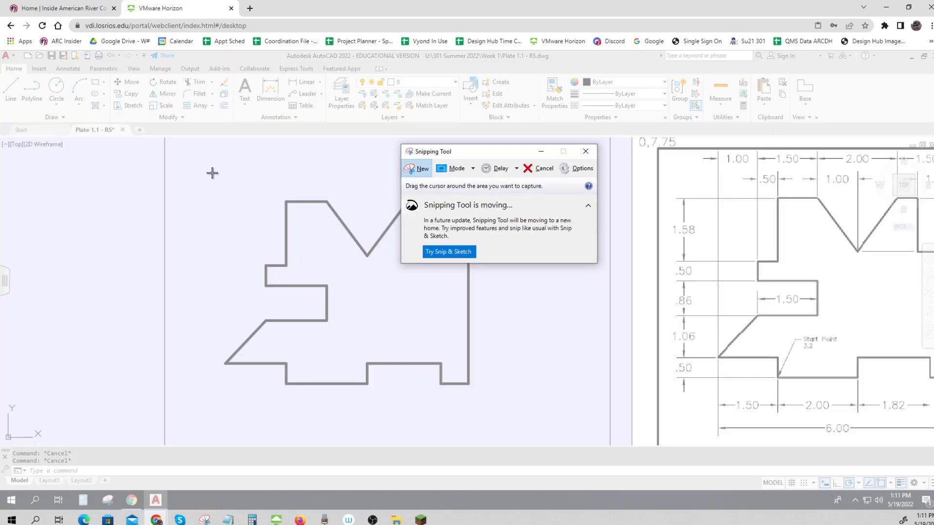
left_click_drag(212, 173, 517, 410)
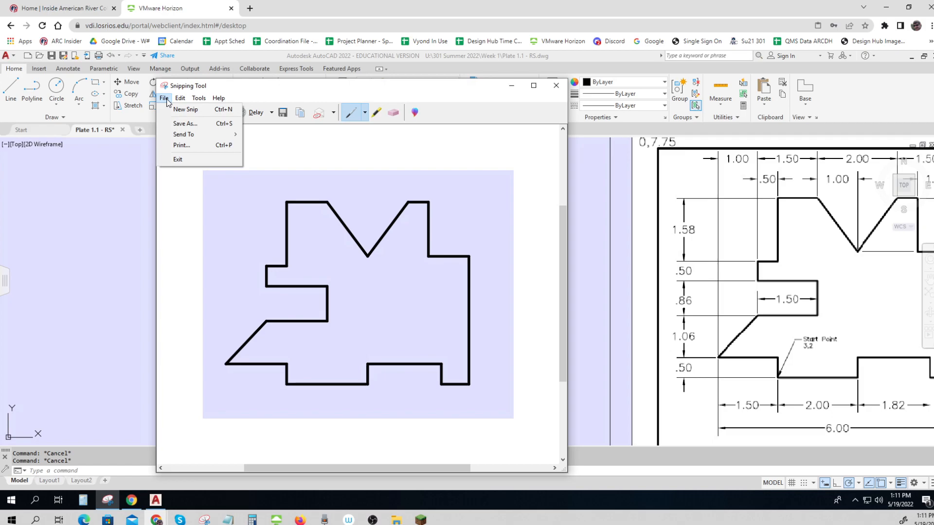
Step: Save the snip as a Plate 1.1 PNG in U:\301 Summer 2022\Week 1
left_click(185, 123)
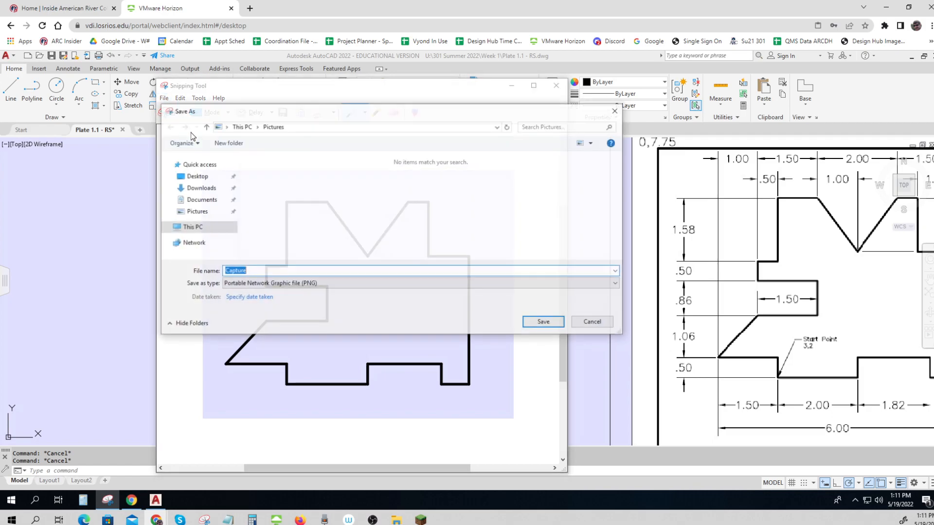
left_click(192, 227)
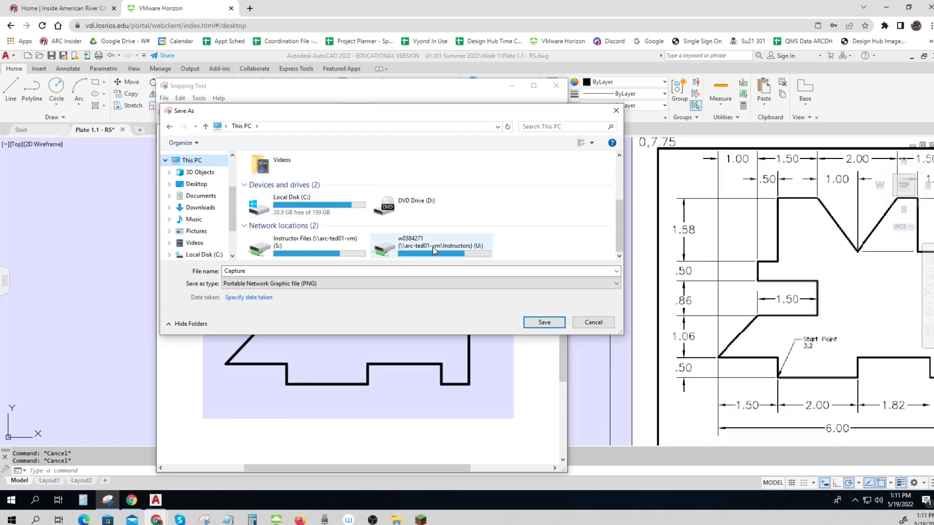
double_click(433, 245)
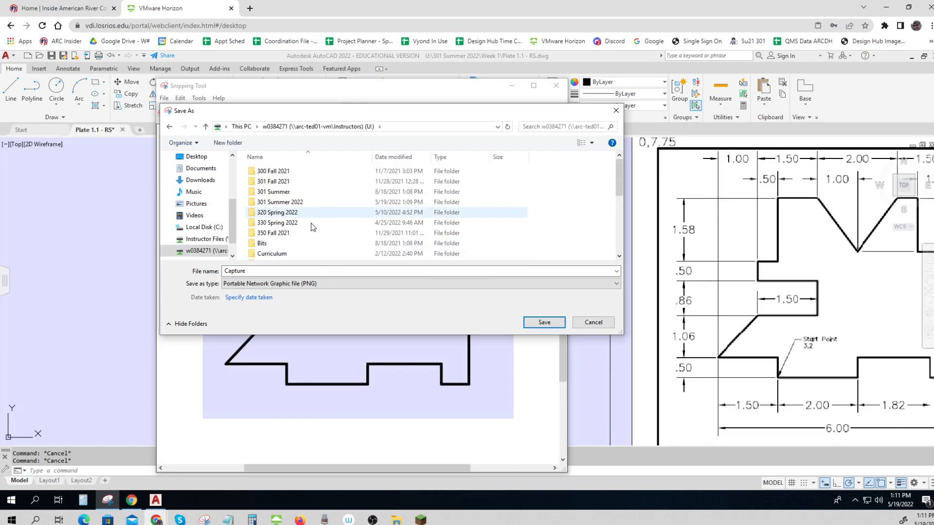
left_click(271, 192)
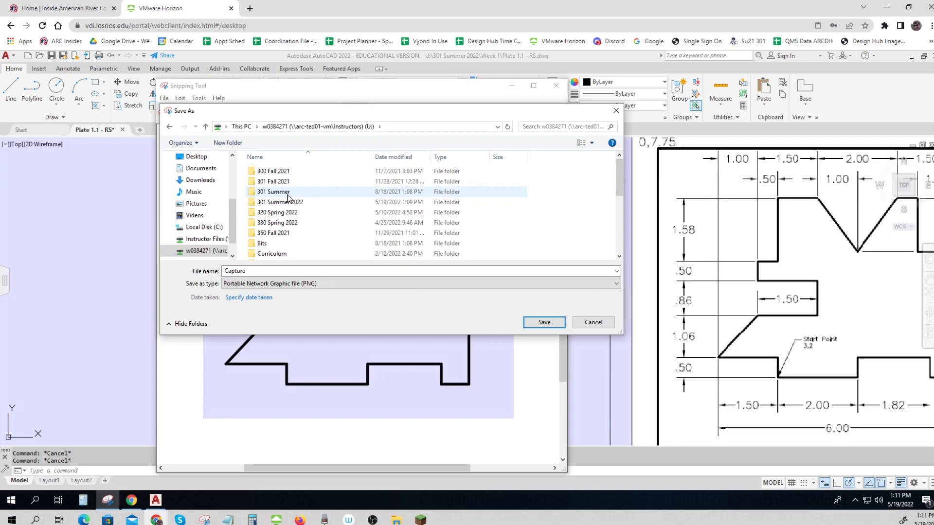
double_click(278, 202)
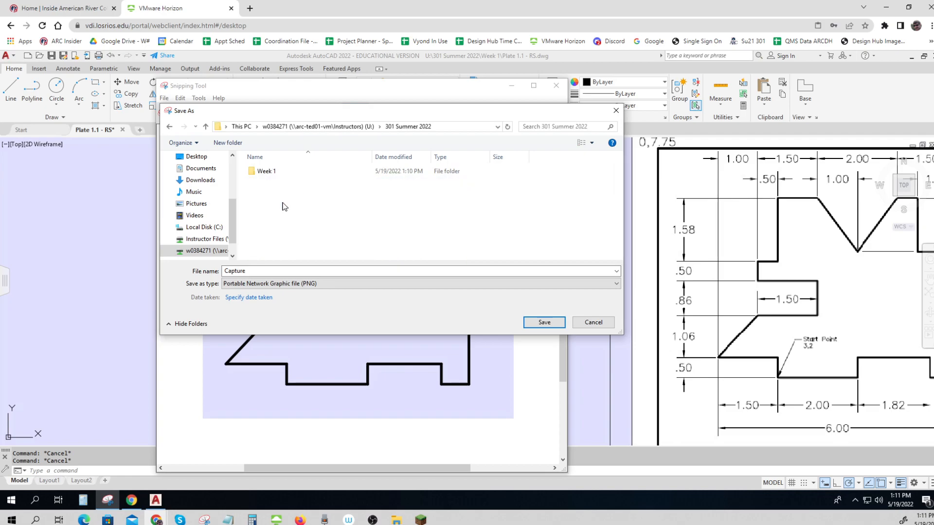
double_click(265, 170)
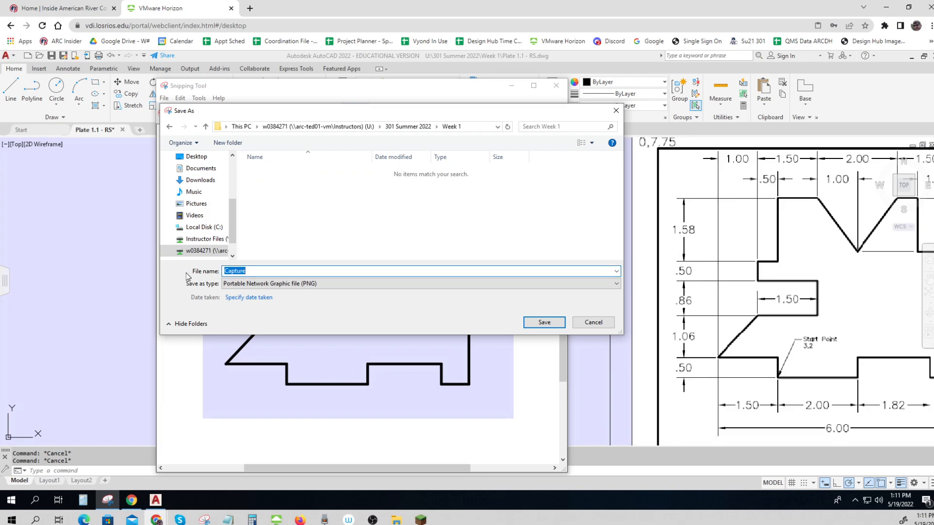
type("Plate 1.")
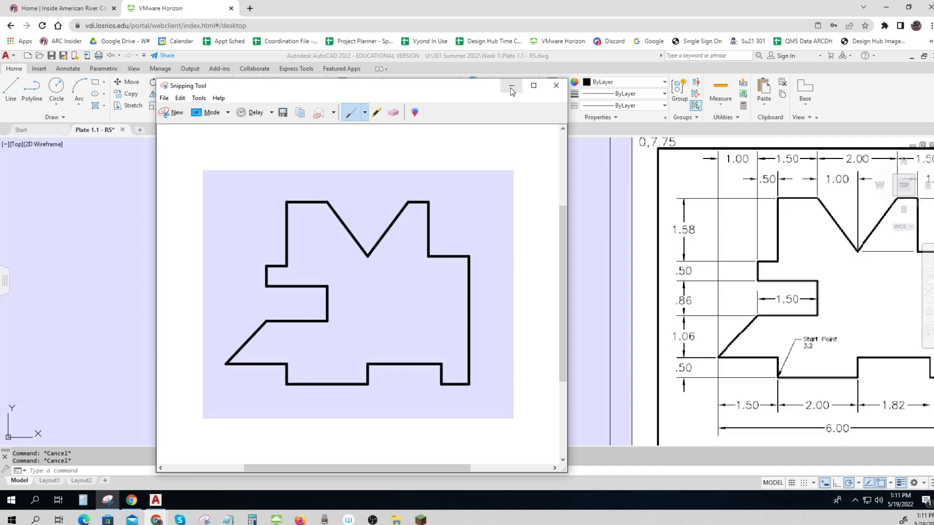
mouse_move(510, 85)
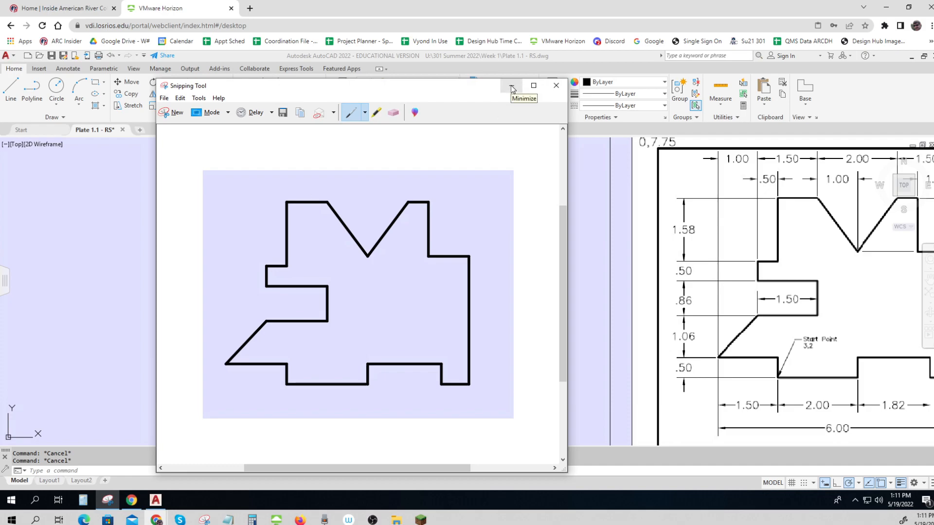